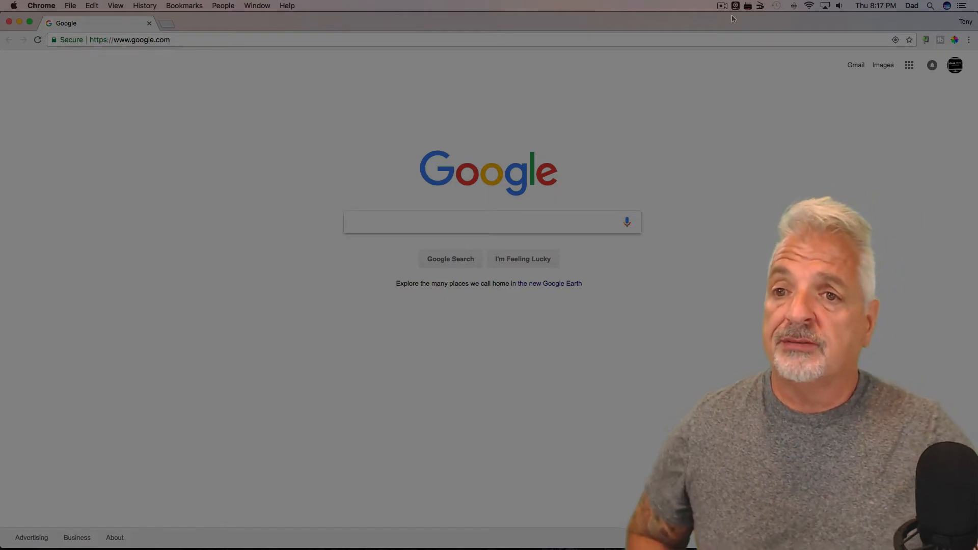
- Load 192.168.0.1 in Chrome and expand the privacy warning's advanced details
left_click(129, 39)
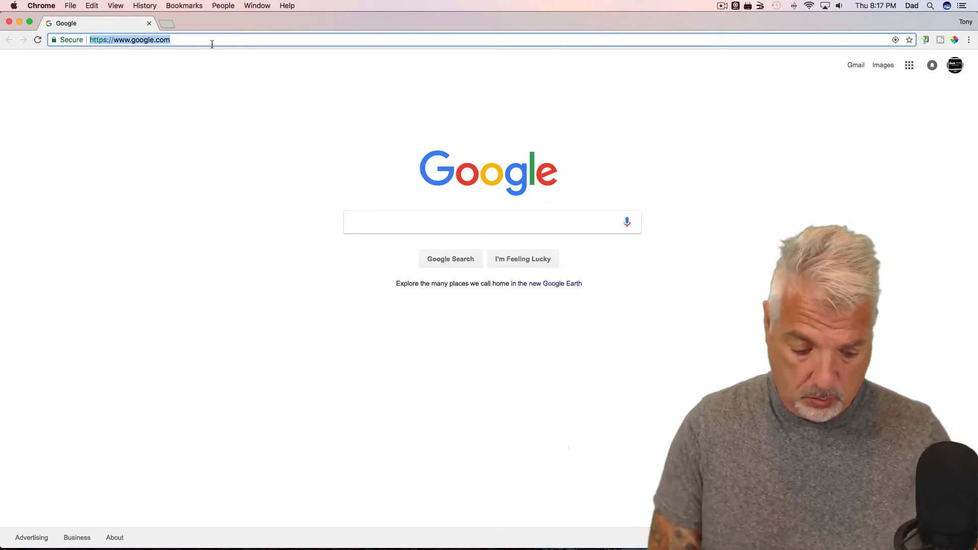
type("192.168.100.3")
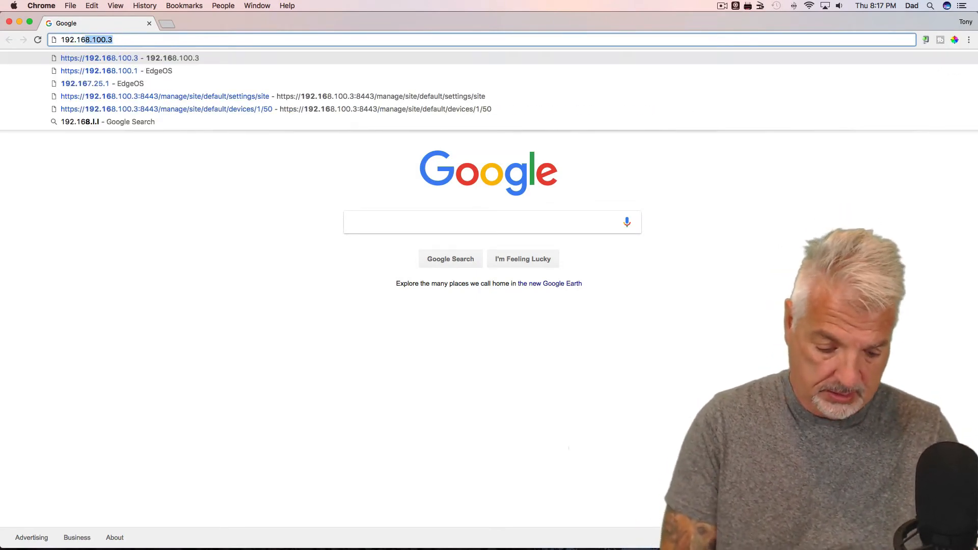
type("192.168.0.")
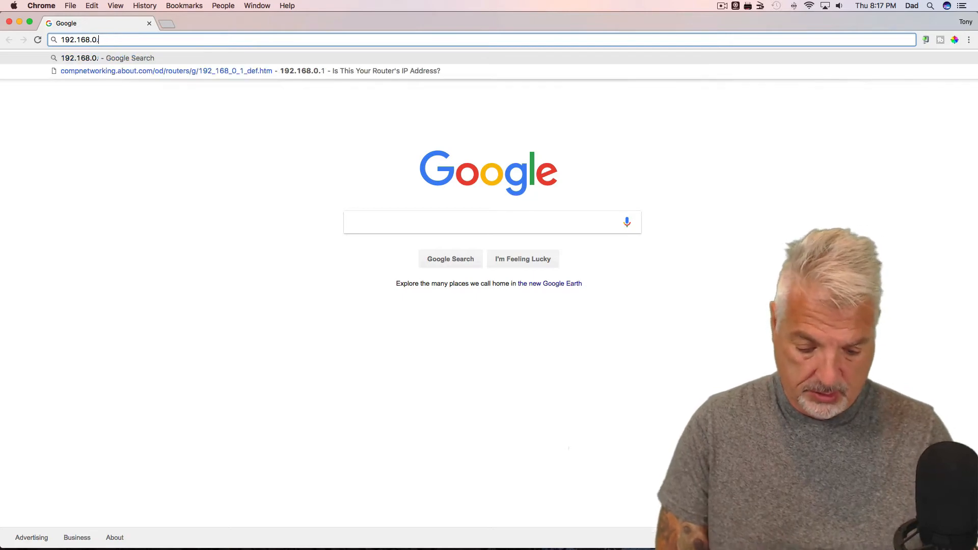
type("1")
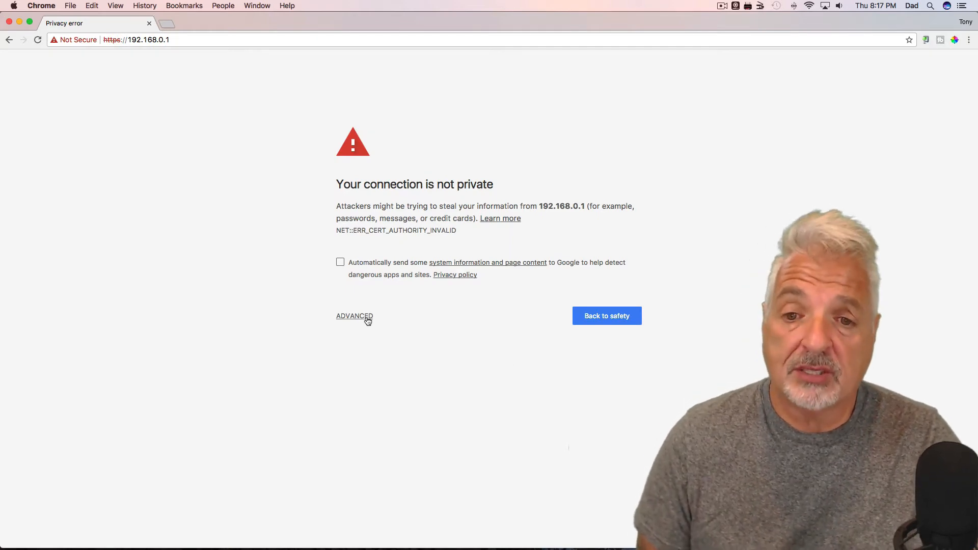
left_click(355, 316)
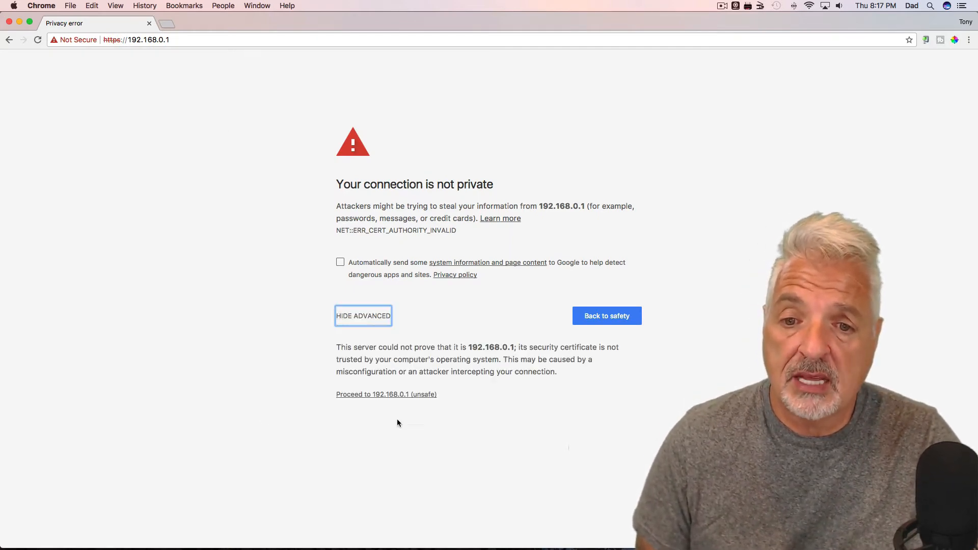
mouse_move(393, 399)
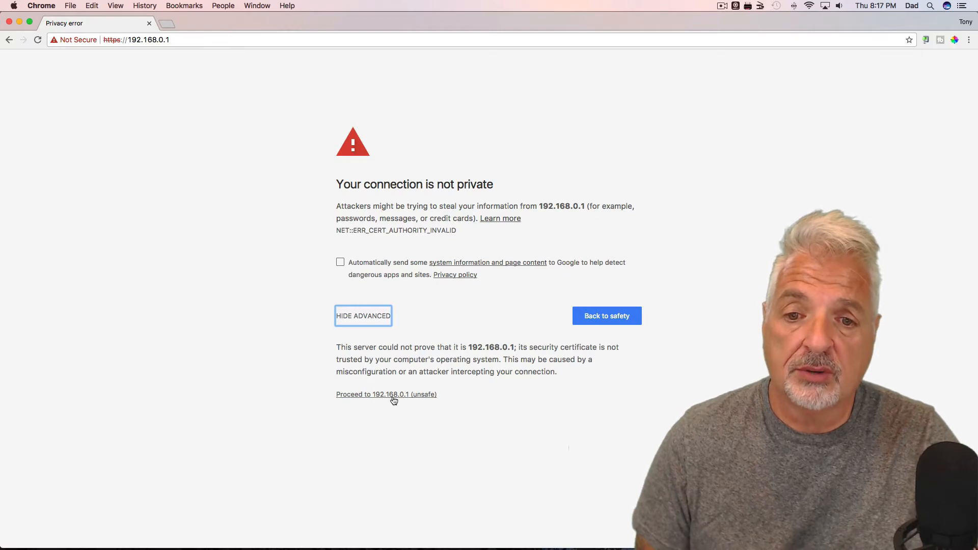
- Proceed past the certificate warning to 192.168.0.1 and log in with the admin credentials
left_click(386, 395)
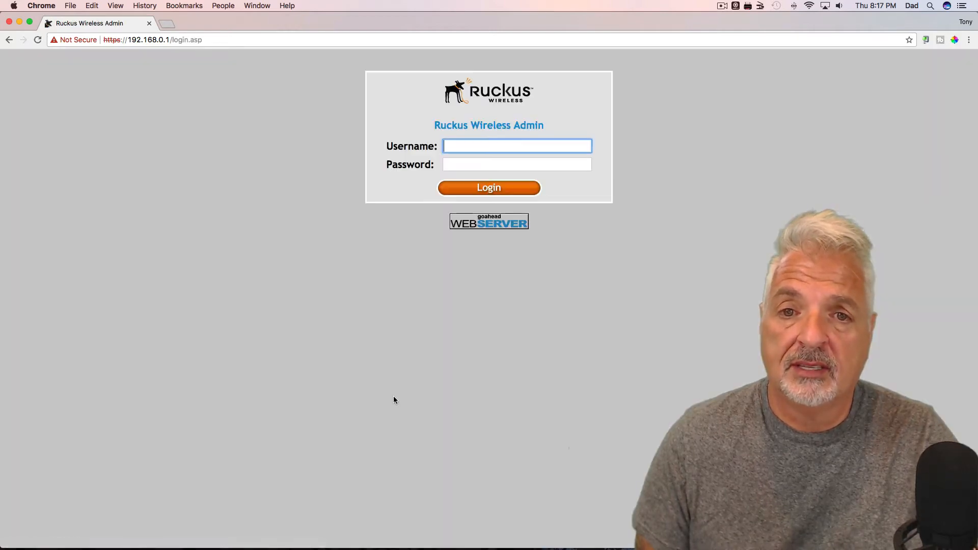
mouse_move(664, 353)
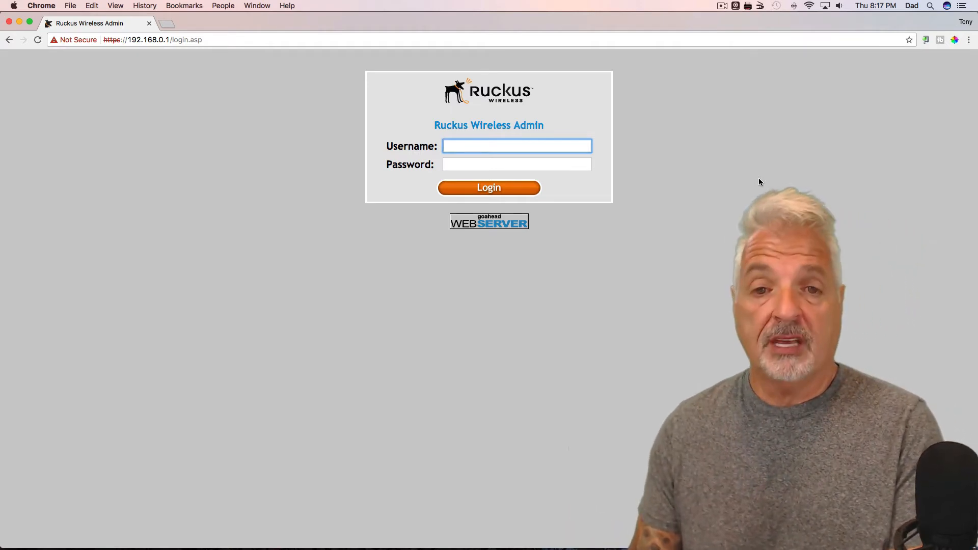
mouse_move(743, 183)
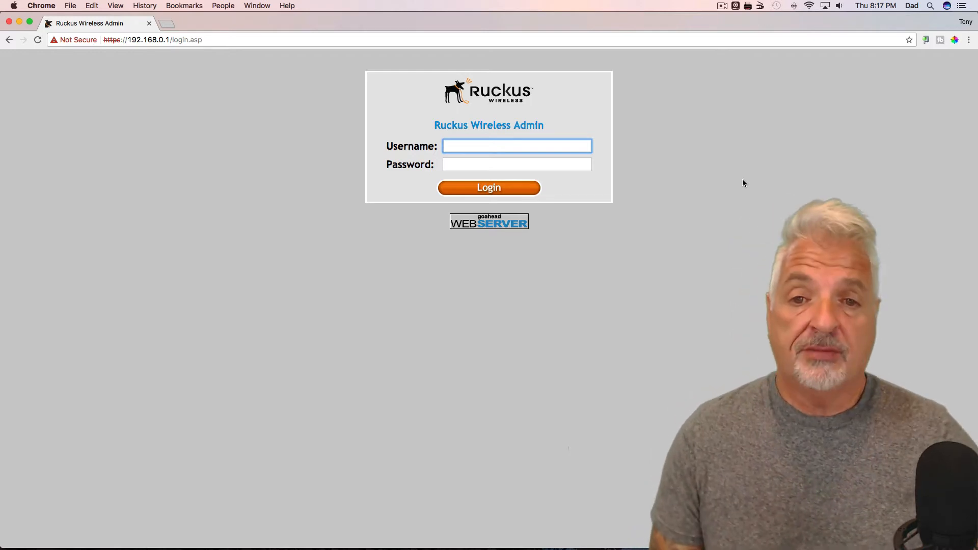
mouse_move(475, 145)
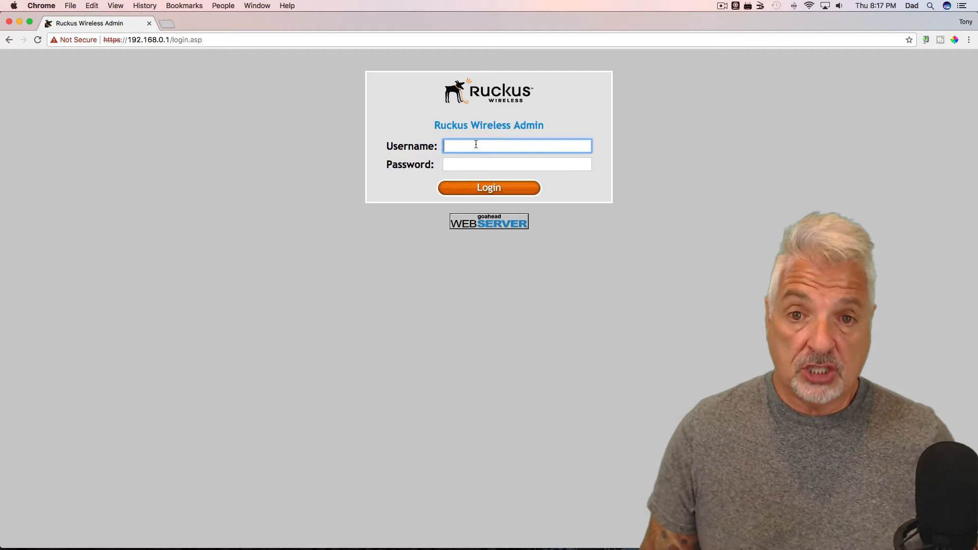
type("supe")
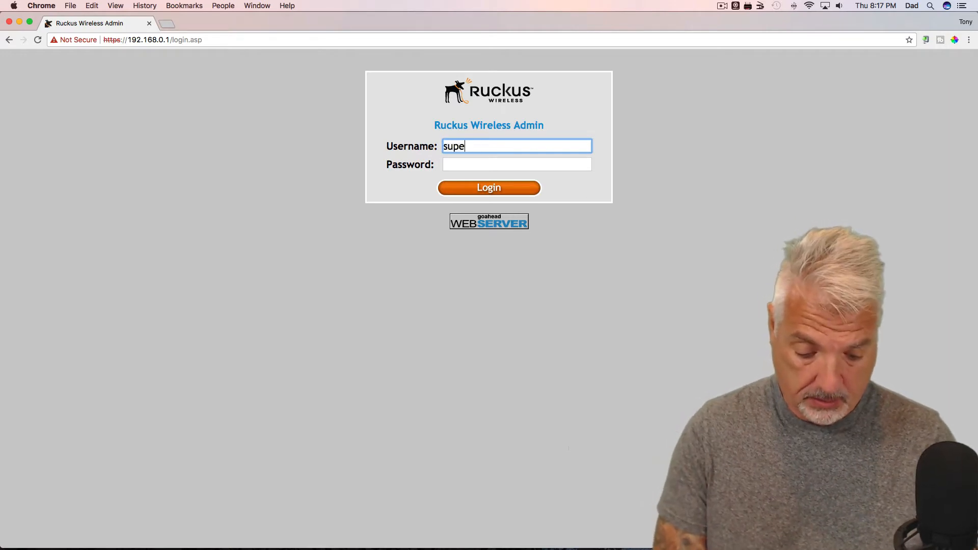
left_click(517, 164)
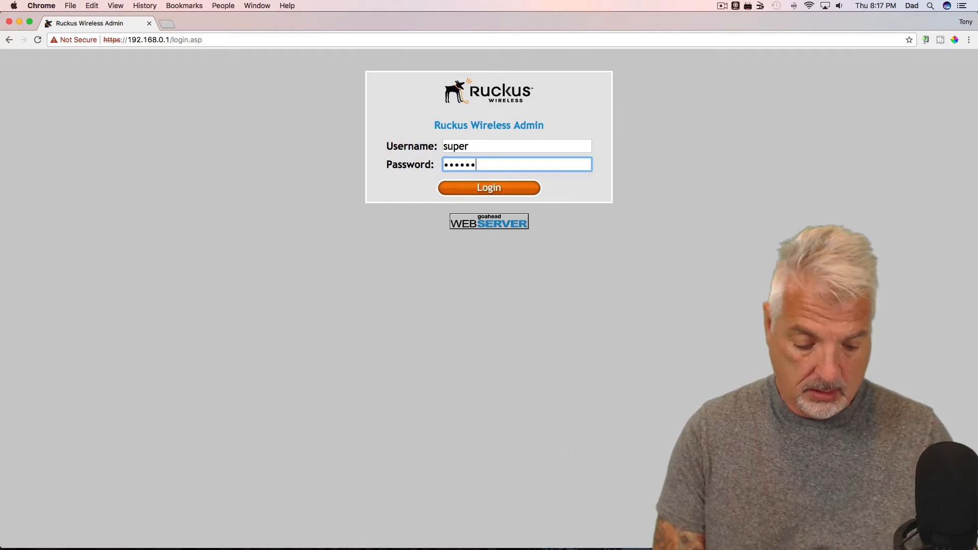
left_click(489, 187)
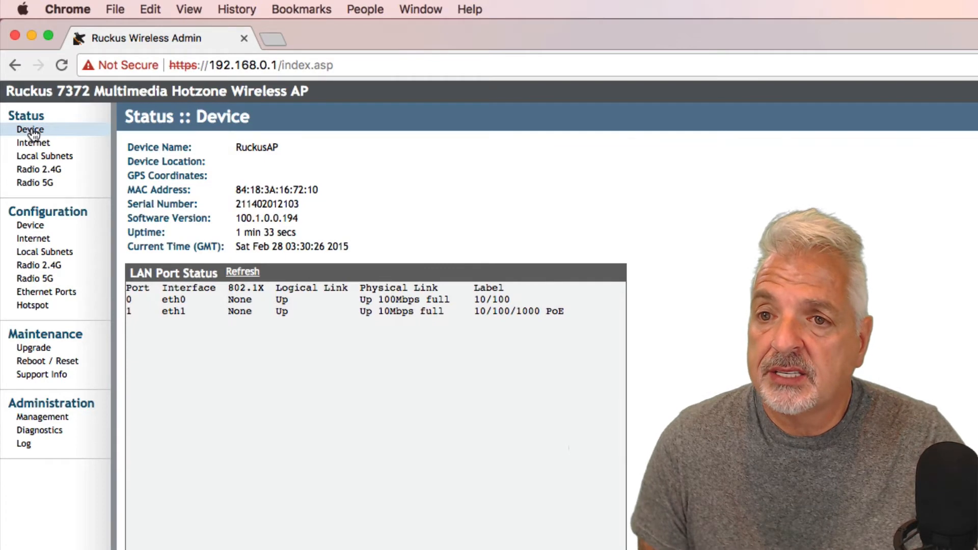
mouse_move(234, 152)
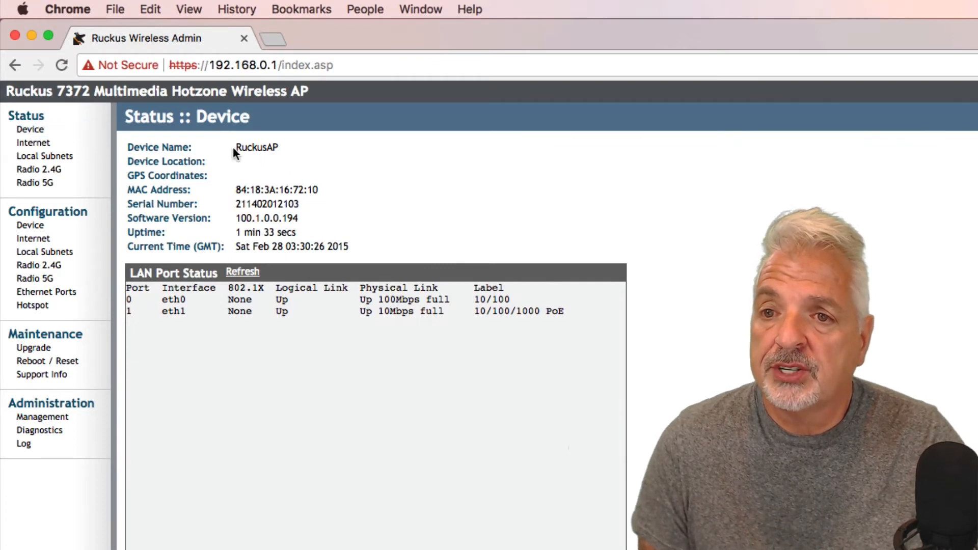
mouse_move(286, 155)
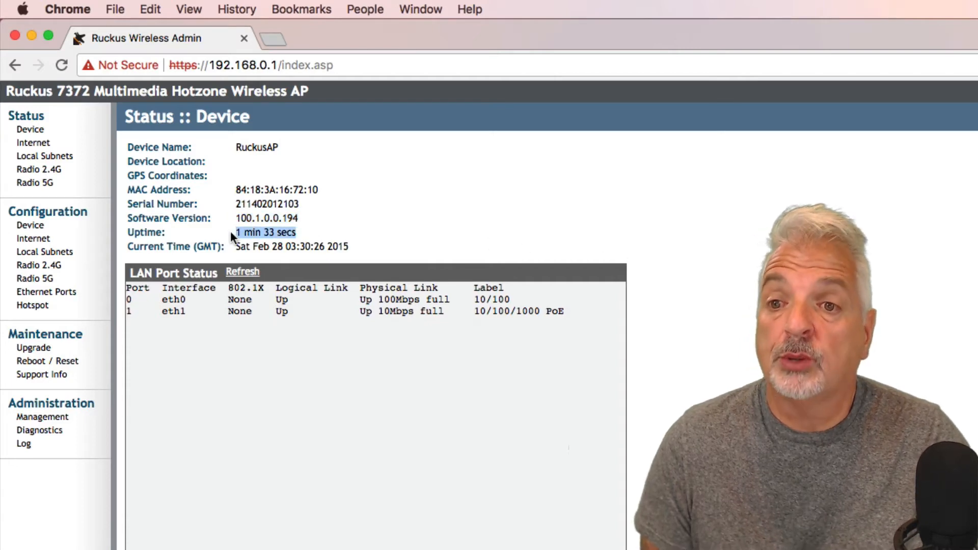
mouse_move(359, 250)
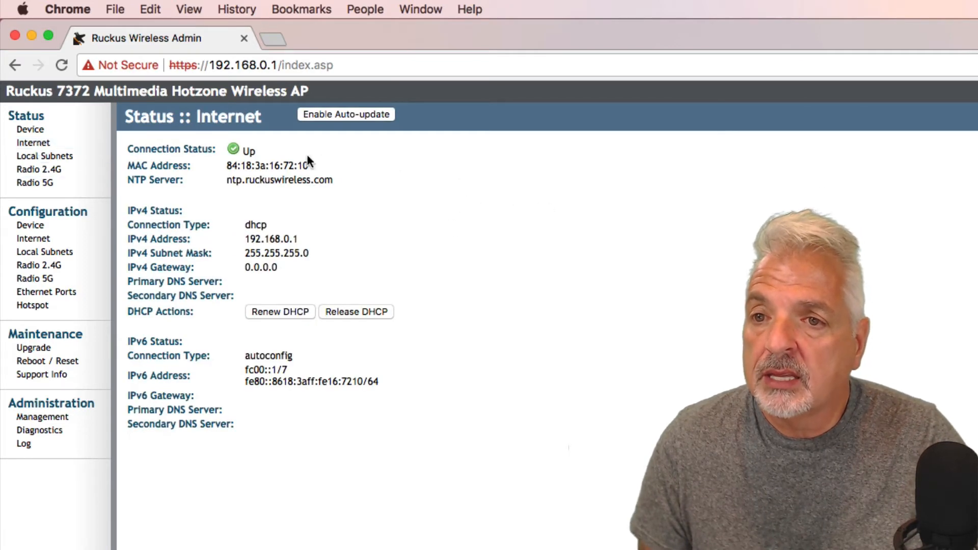
mouse_move(608, 317)
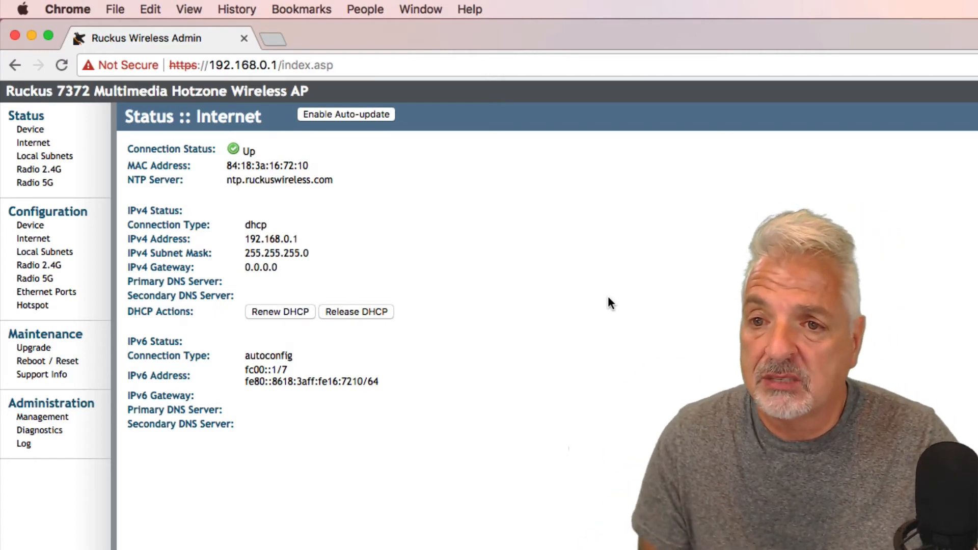
mouse_move(305, 243)
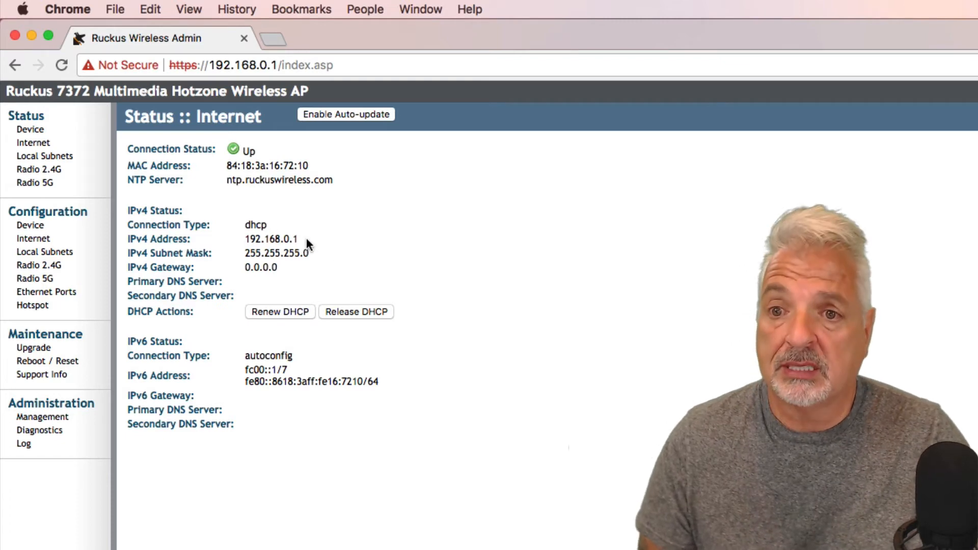
- Highlight the IPv4 address 192.168.0.1 on the Internet status page
double_click(271, 239)
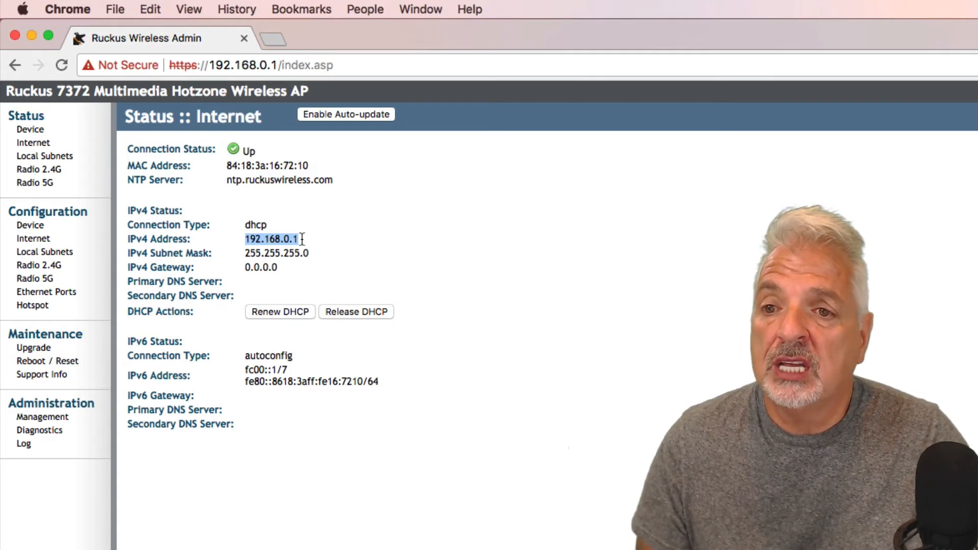
mouse_move(555, 300)
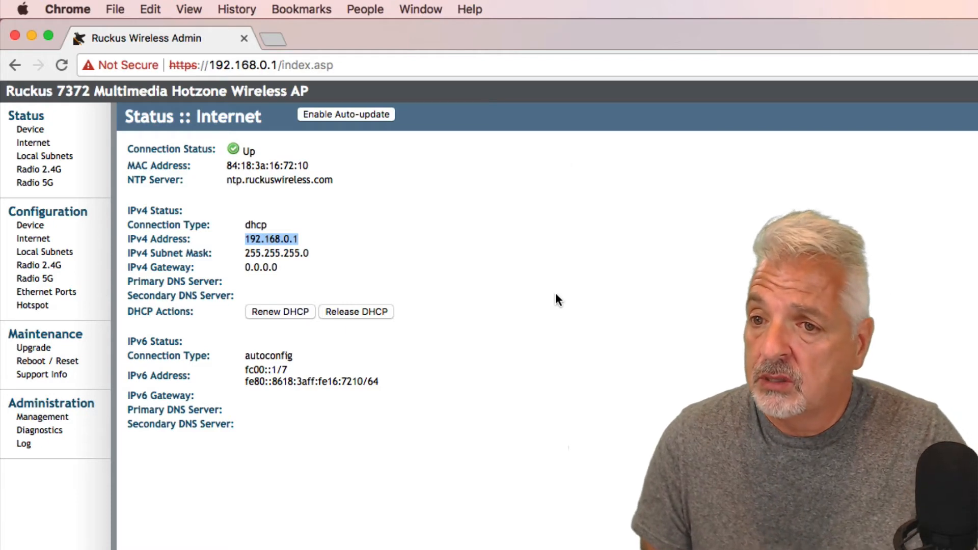
- Browse Local Subnet 1, Radio 2.4G and Radio 5G, ending on Ethernet Ports
left_click(44, 251)
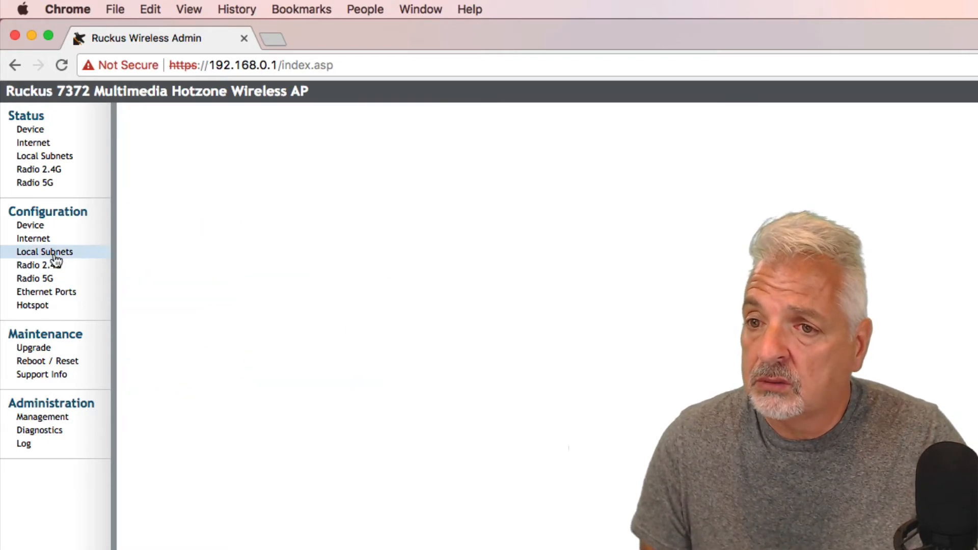
left_click(44, 252)
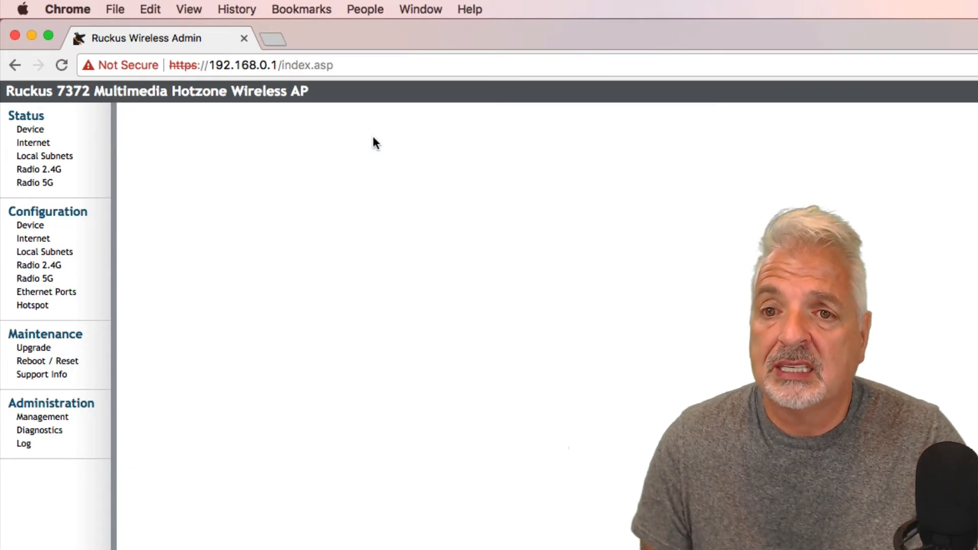
left_click(45, 251)
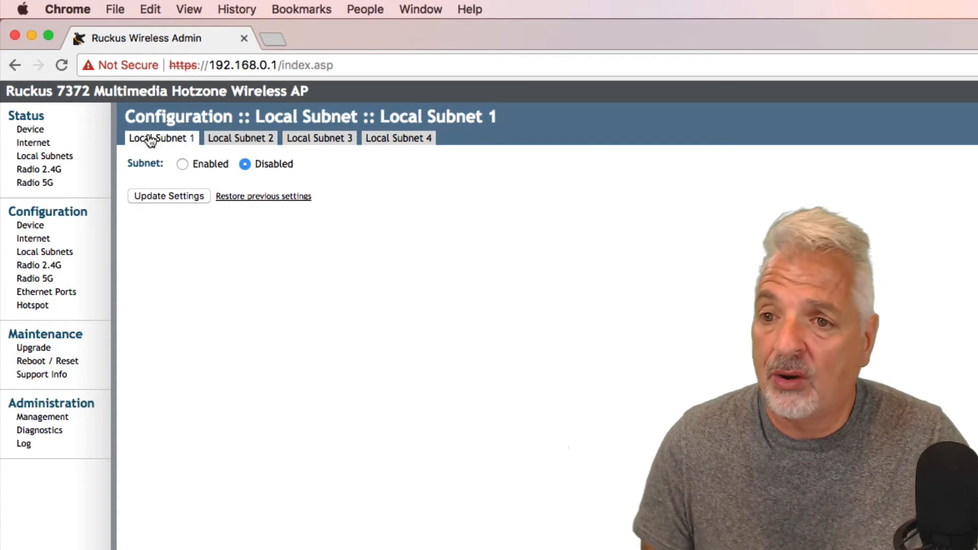
mouse_move(38, 264)
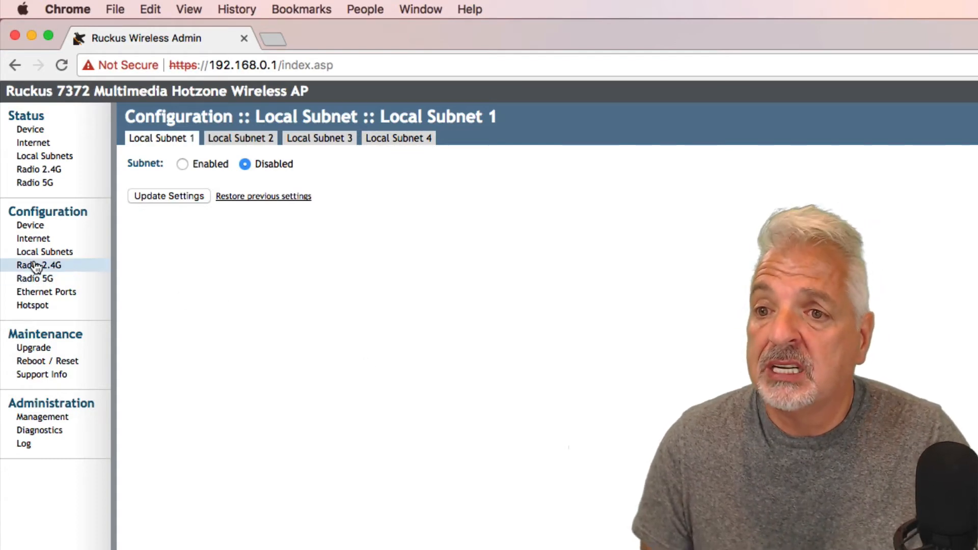
mouse_move(34, 278)
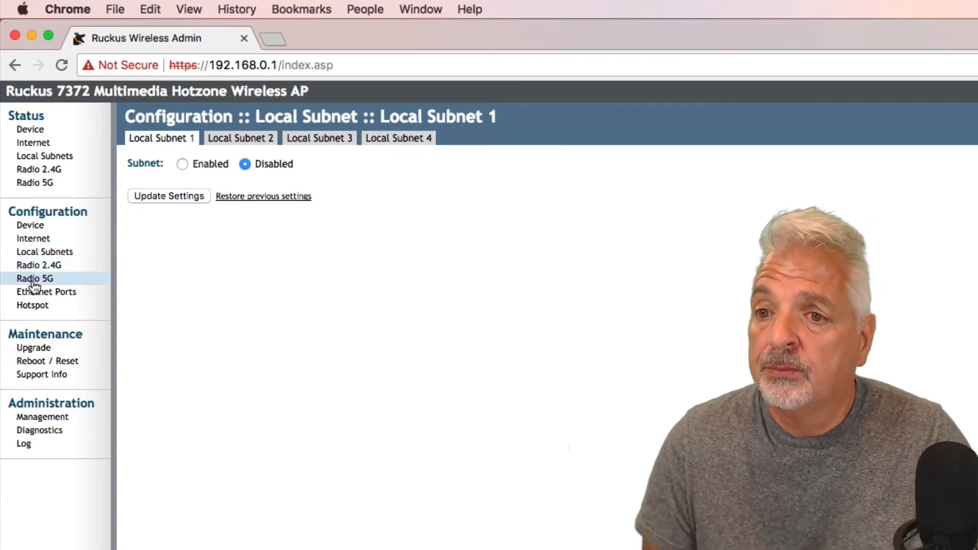
left_click(38, 265)
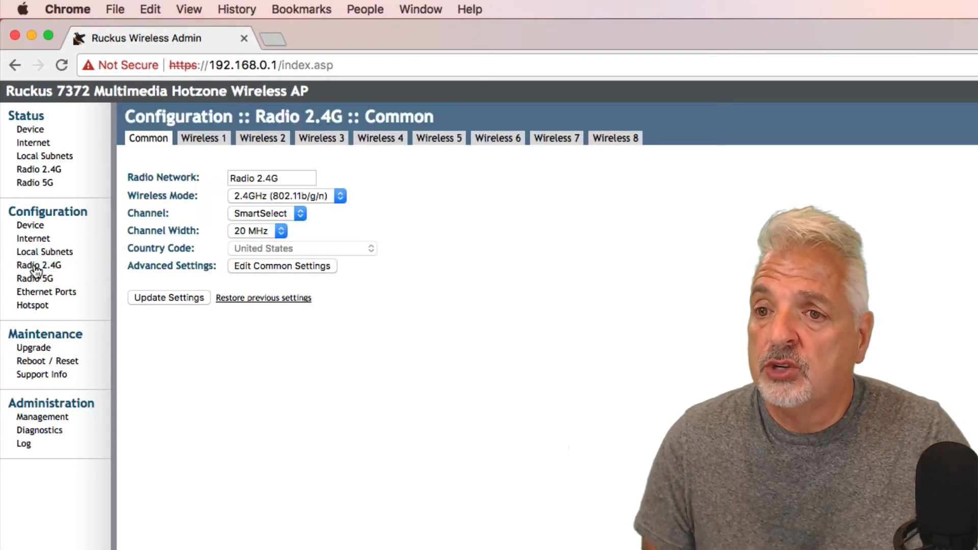
mouse_move(35, 278)
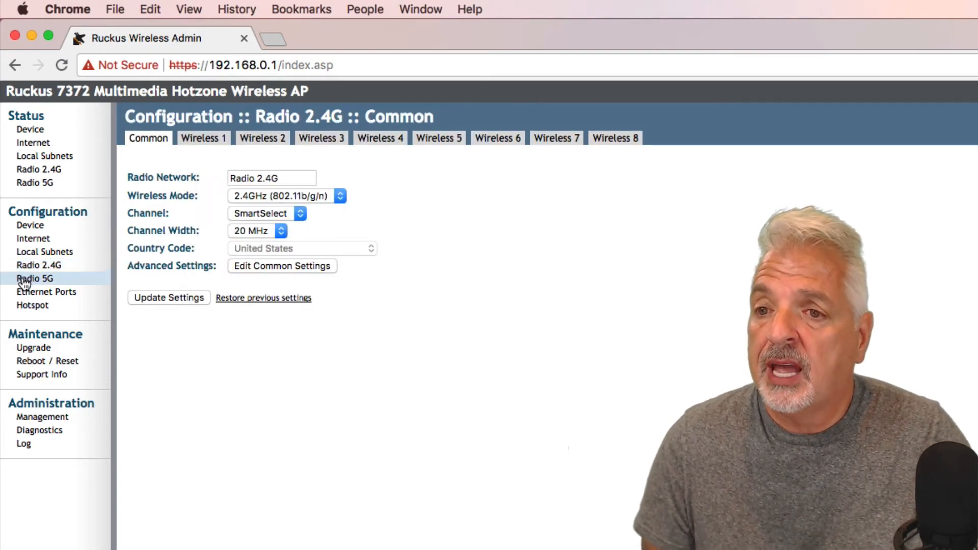
left_click(35, 278)
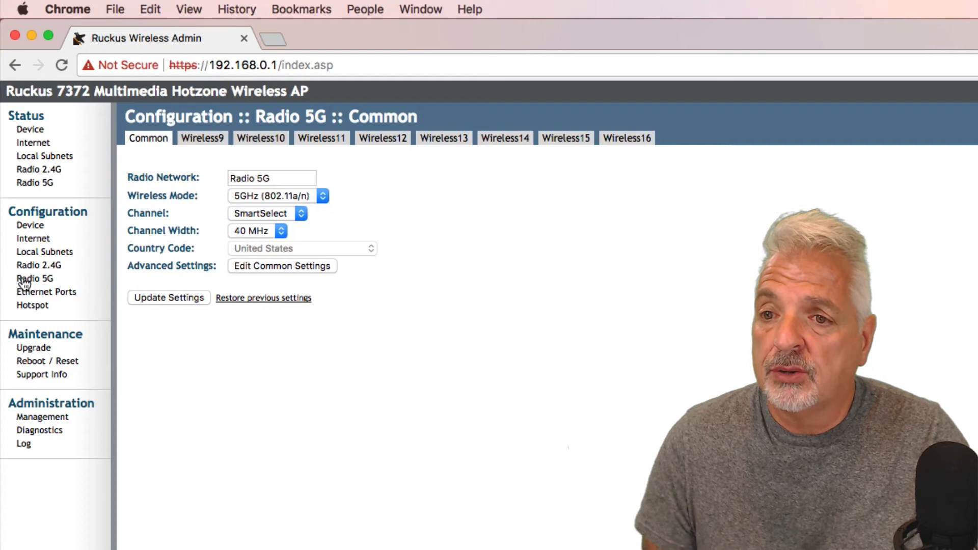
left_click(45, 291)
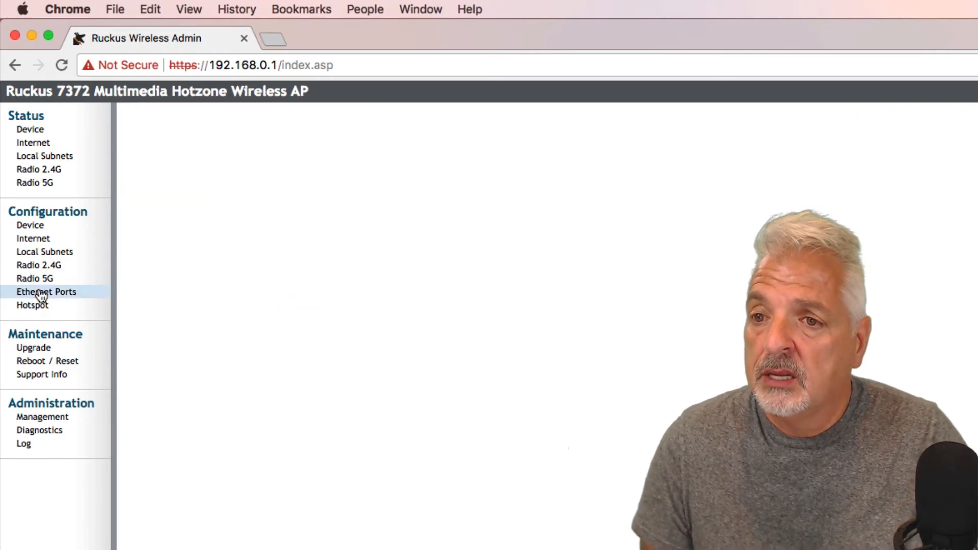
left_click(45, 292)
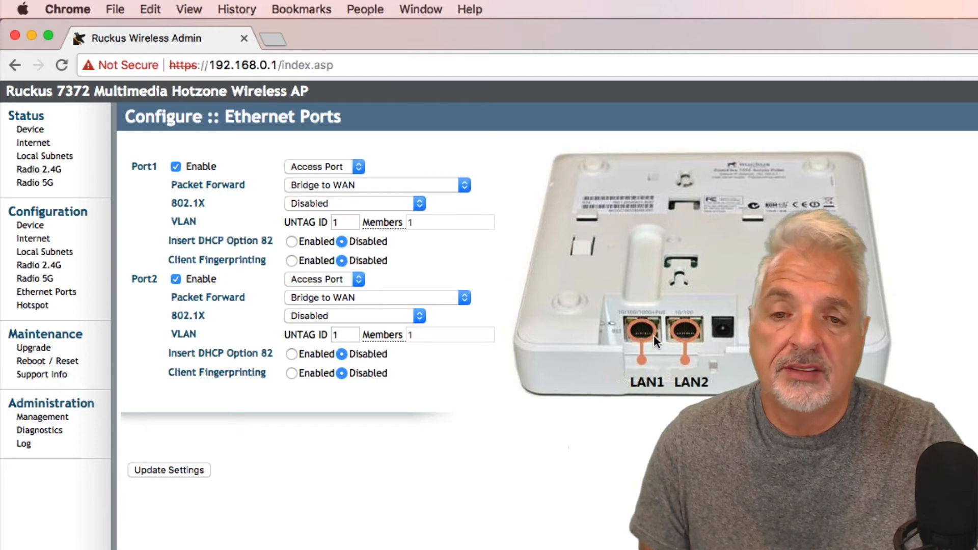
mouse_move(642, 337)
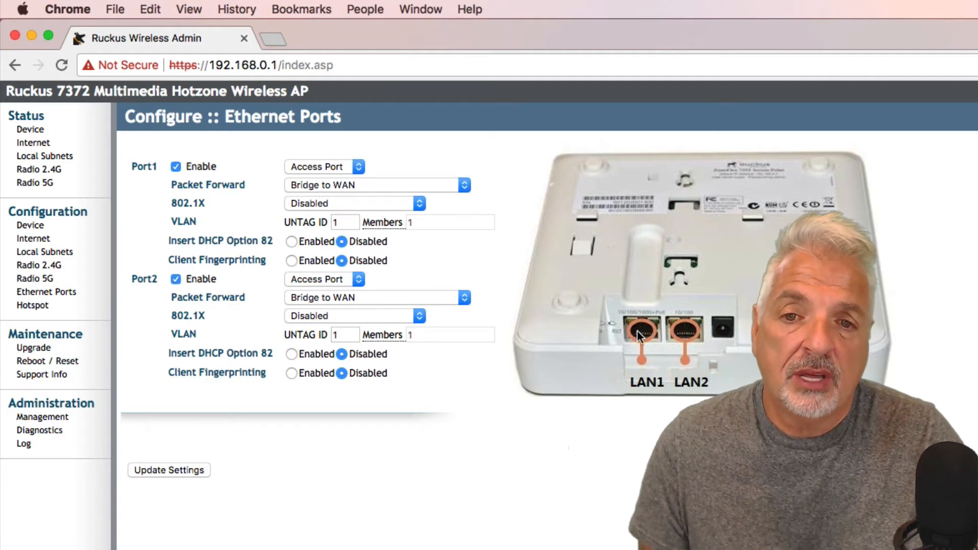
mouse_move(683, 325)
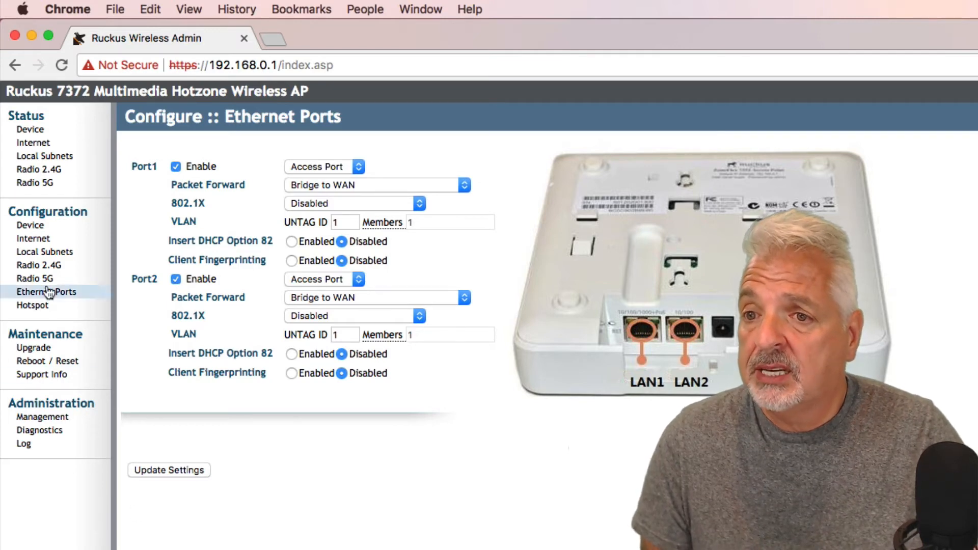
mouse_move(30, 225)
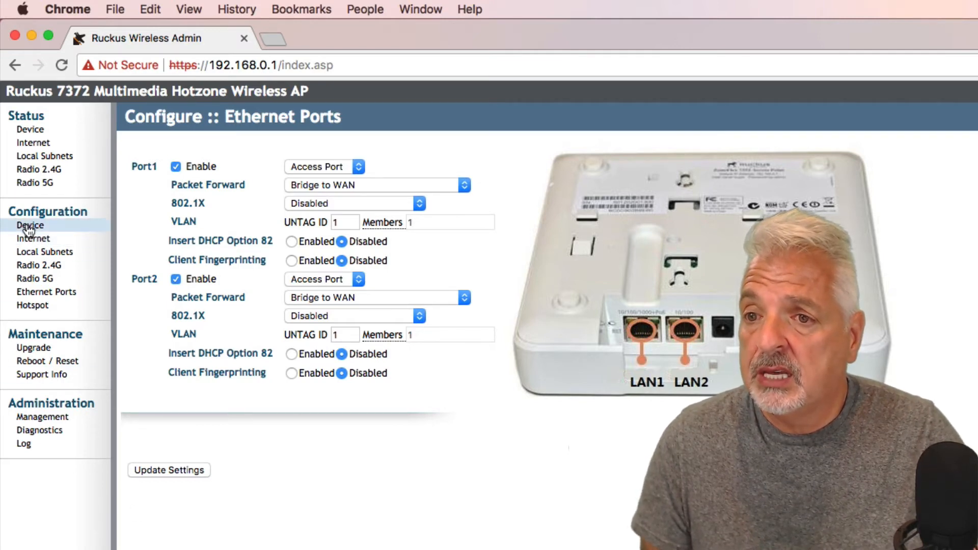
- Show Device configuration and focus the Device Name (RuckusAP) and service provider Username fields
left_click(30, 225)
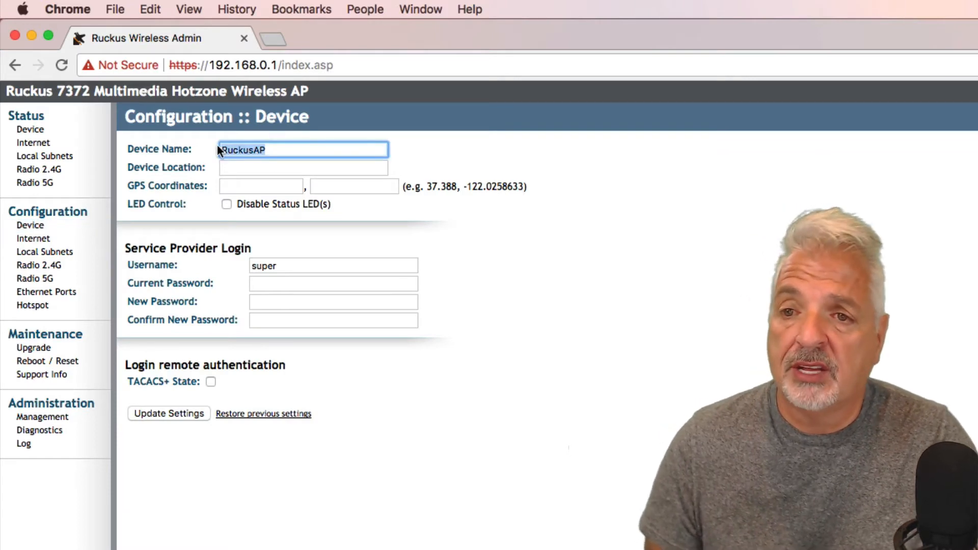
left_click(333, 265)
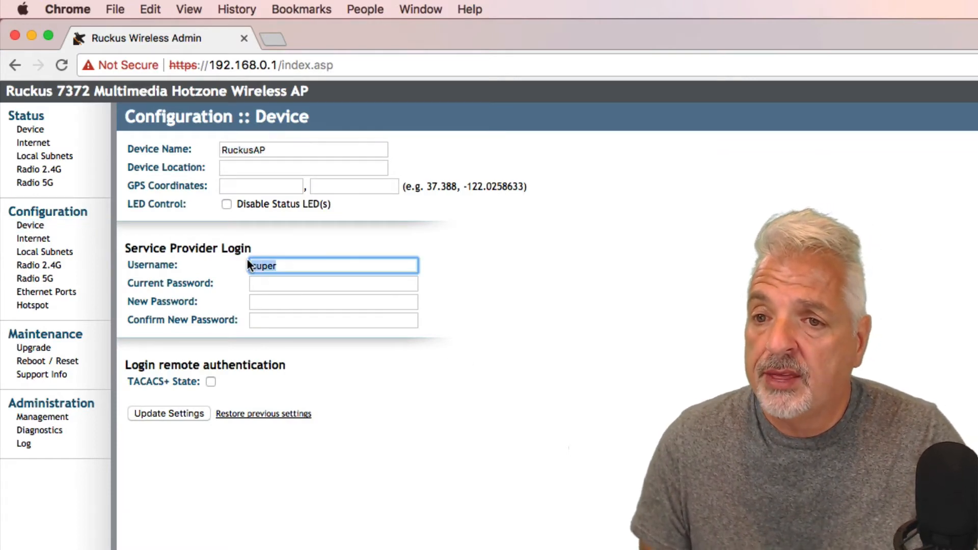
left_click(332, 283)
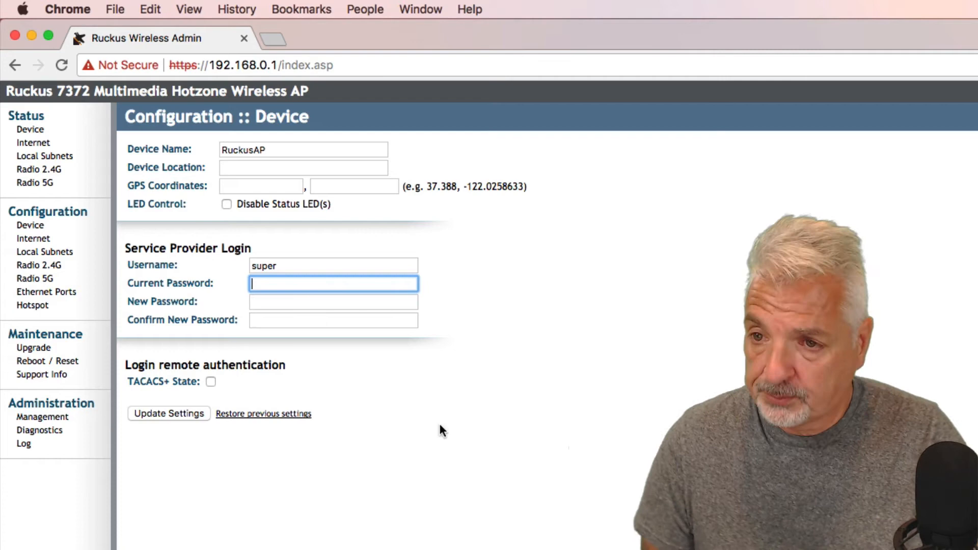
- Preview the Static IP fields in Internet configuration, then revert the connection type to DHCP
left_click(33, 238)
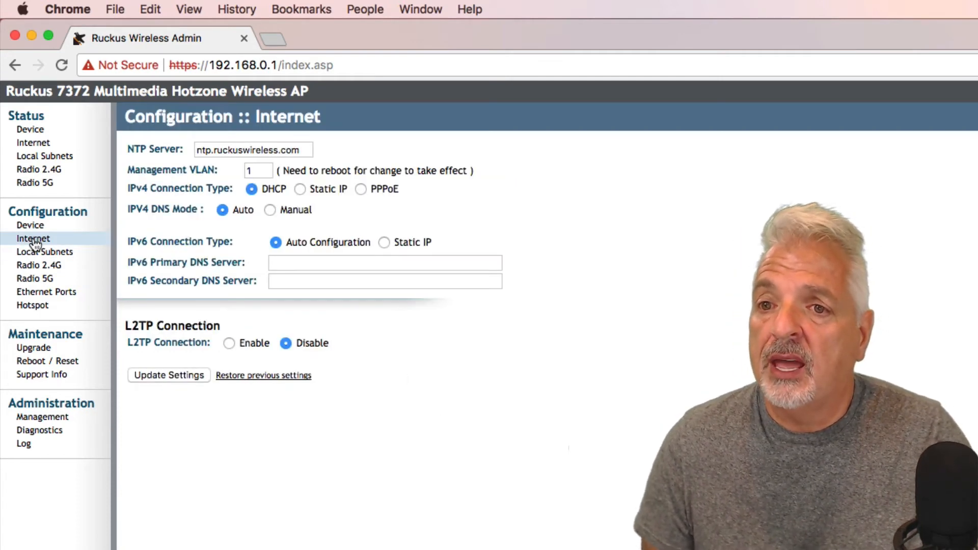
mouse_move(138, 197)
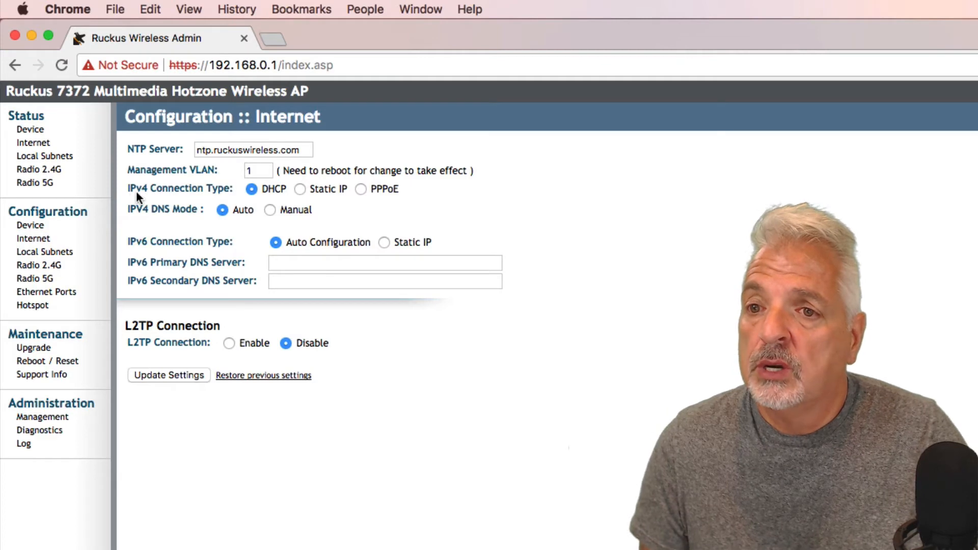
mouse_move(289, 192)
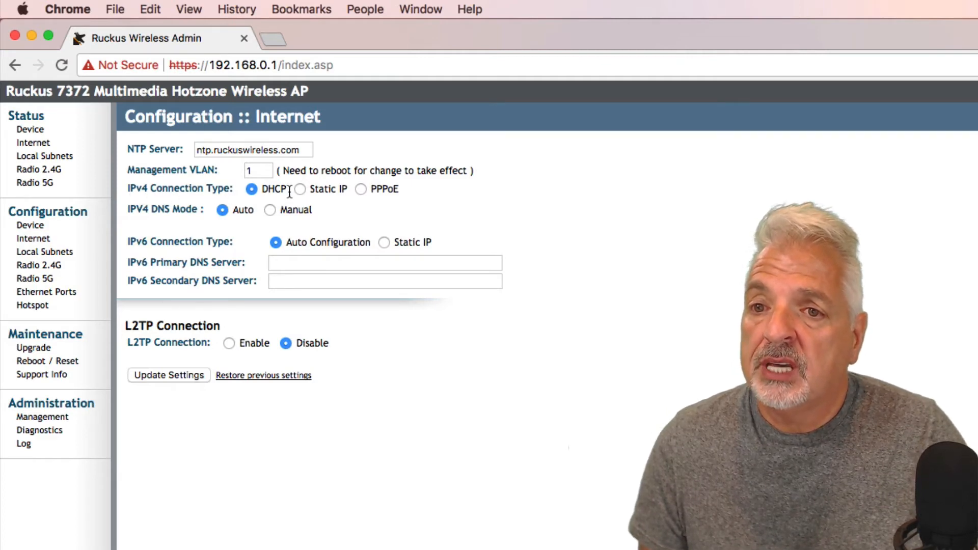
mouse_move(302, 192)
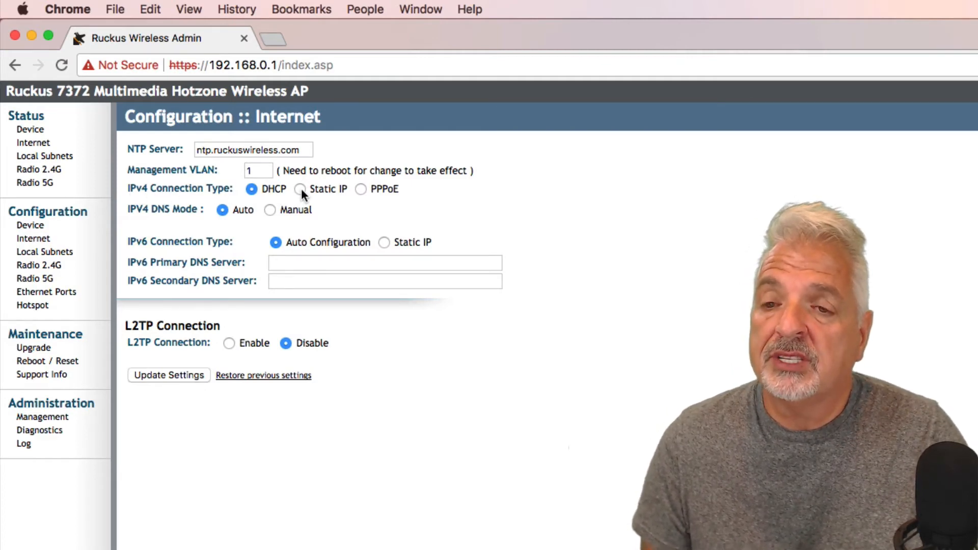
left_click(300, 189)
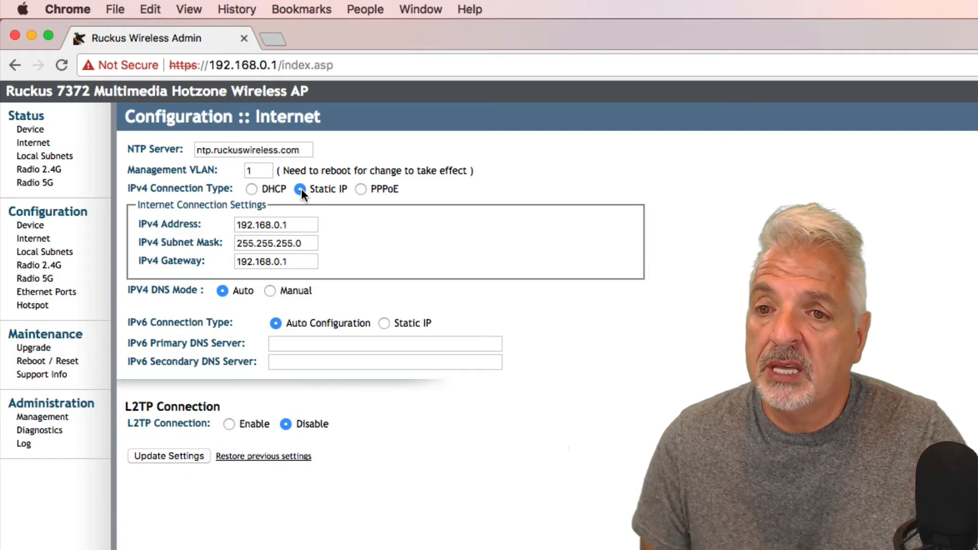
left_click(251, 189)
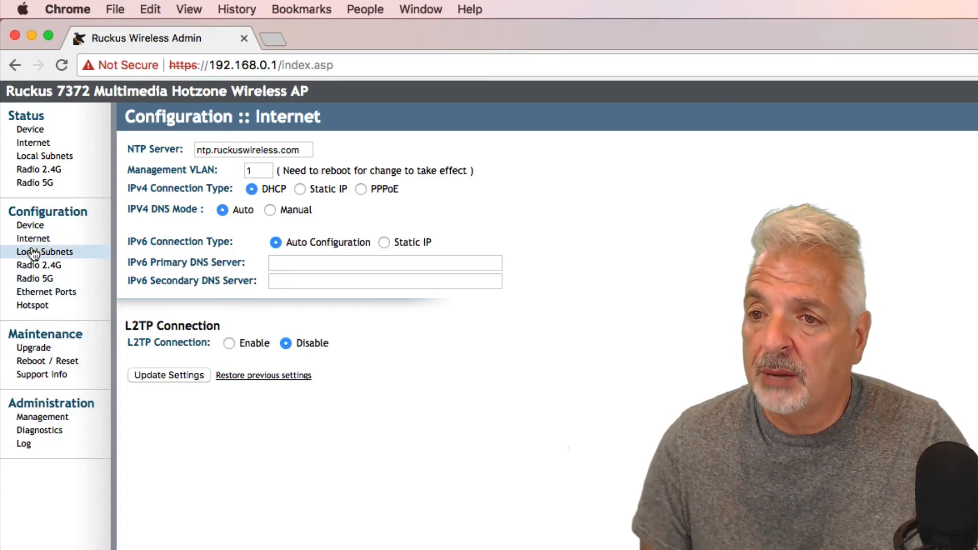
mouse_move(38, 264)
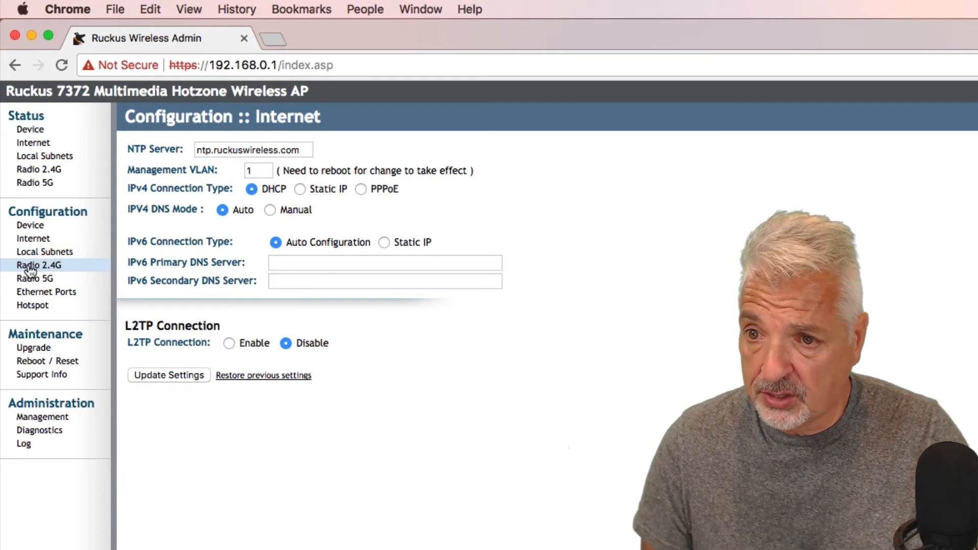
- View Radio 2.4G, then Radio 5G, then return to Radio 2.4G Common settings
left_click(39, 264)
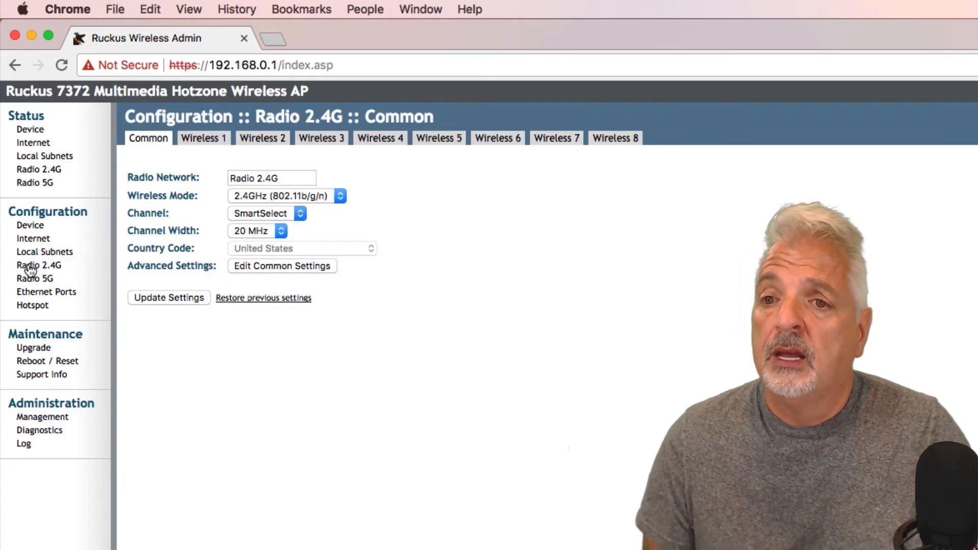
mouse_move(202, 138)
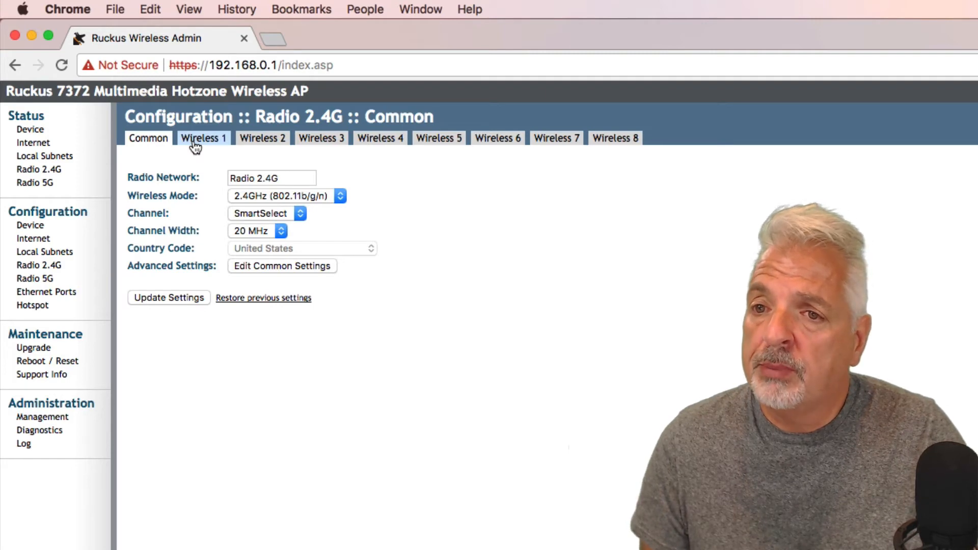
mouse_move(614, 153)
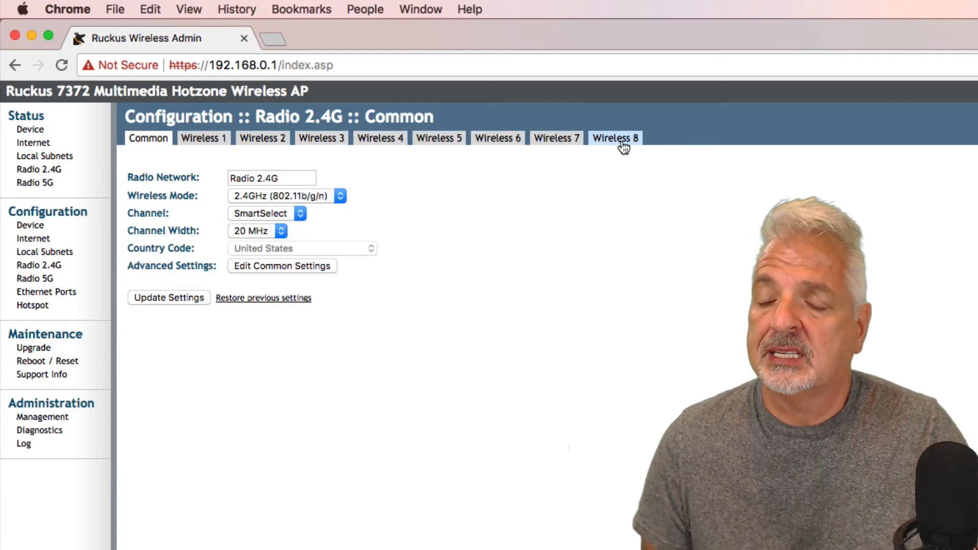
mouse_move(35, 278)
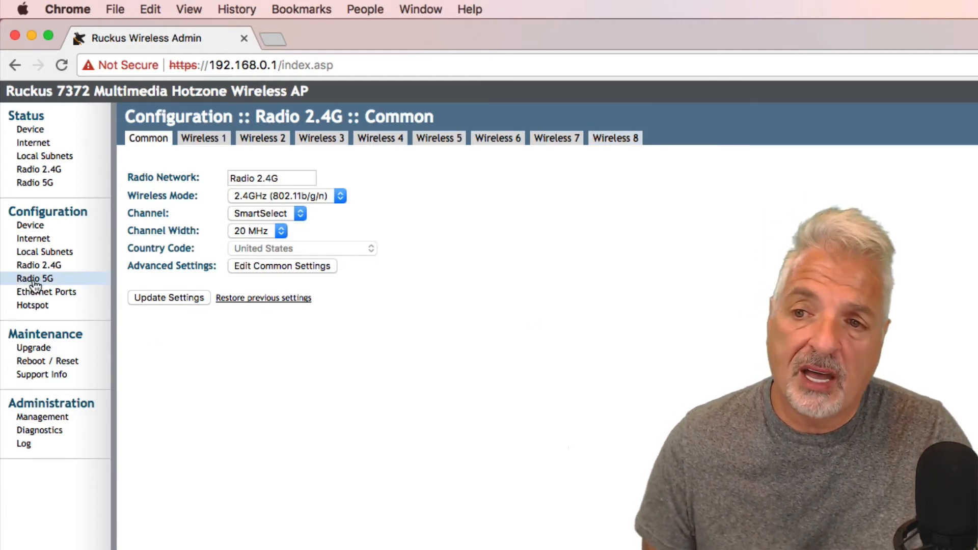
left_click(36, 278)
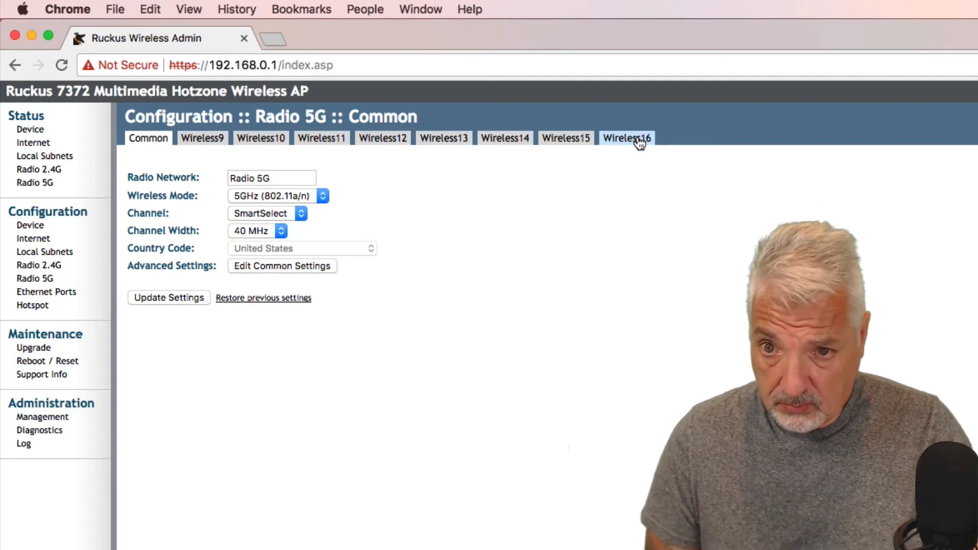
mouse_move(739, 223)
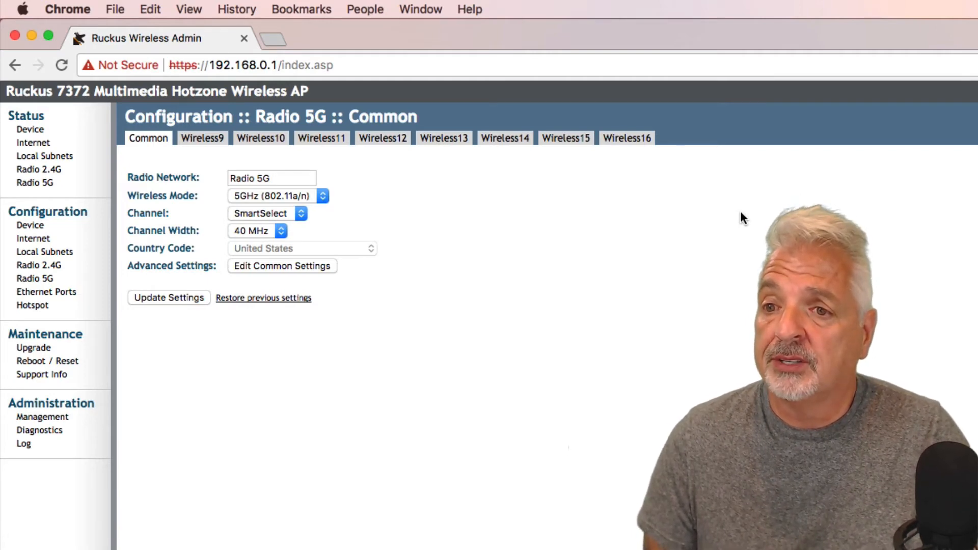
mouse_move(163, 265)
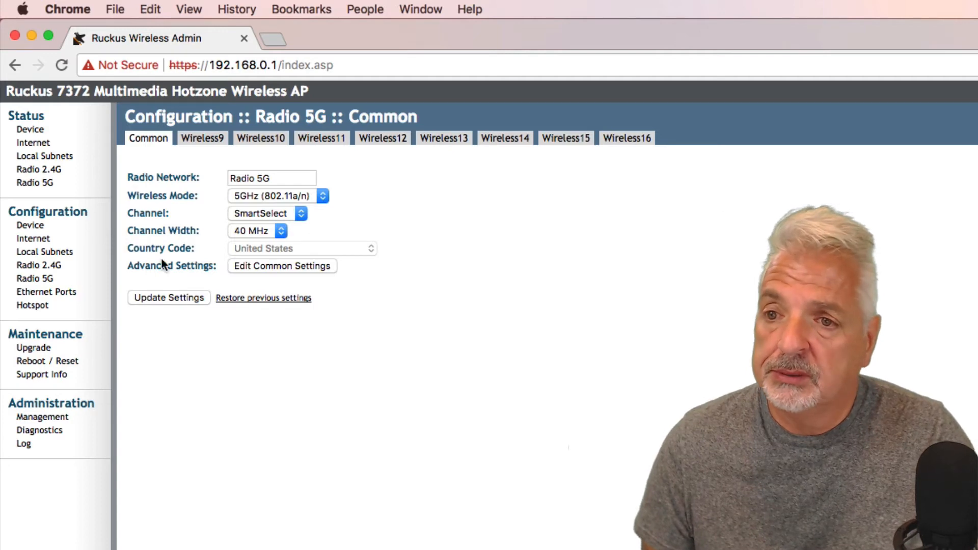
left_click(38, 265)
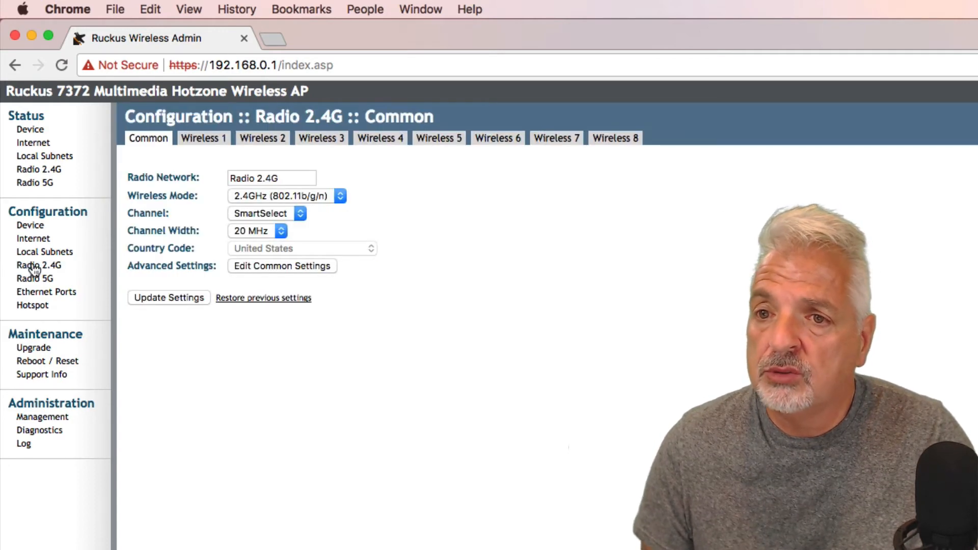
mouse_move(175, 170)
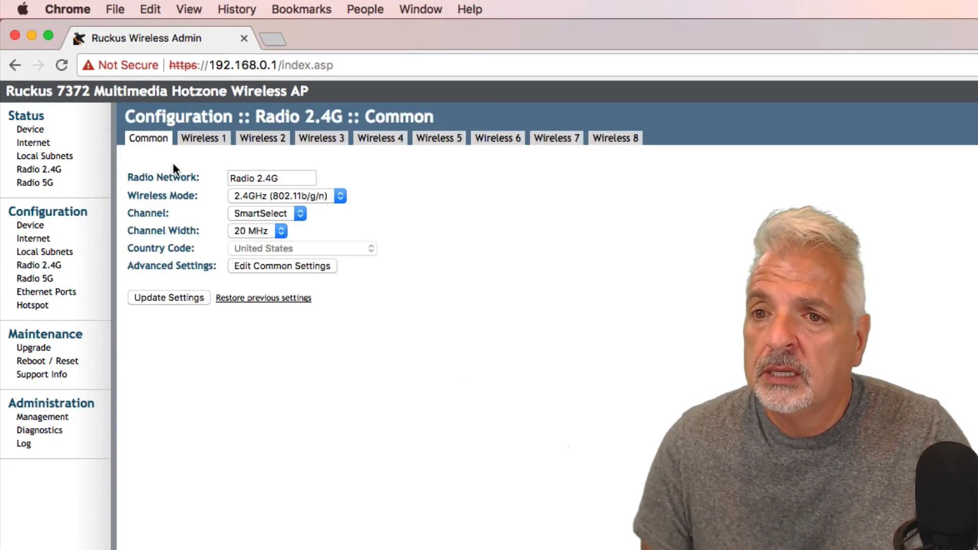
left_click(203, 138)
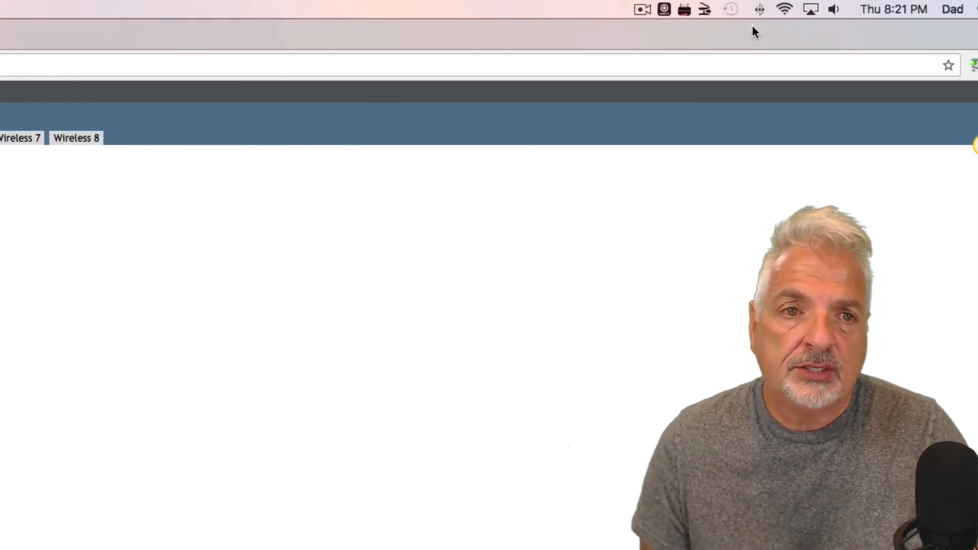
- Show the macOS Wi-Fi network list, with Pal Wireless as the current connection
left_click(784, 9)
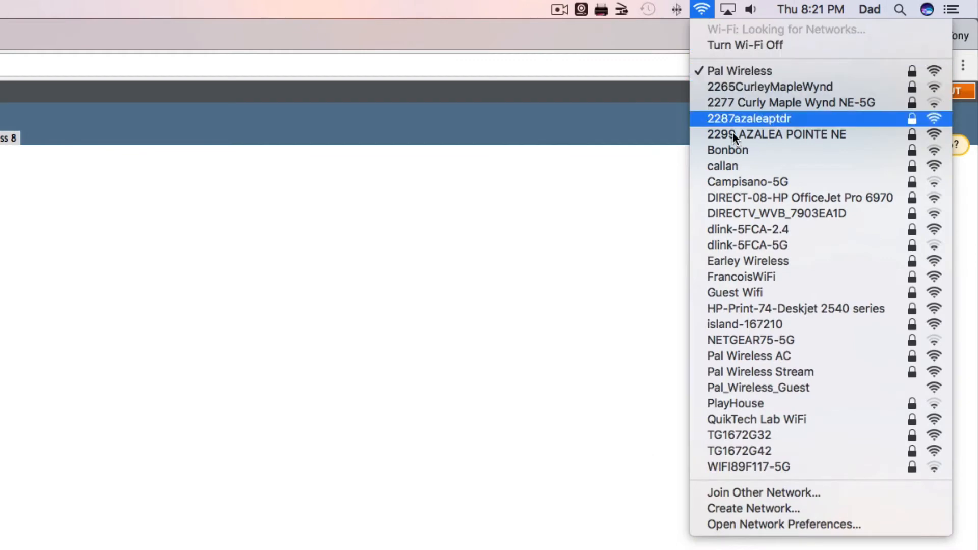
mouse_move(773, 245)
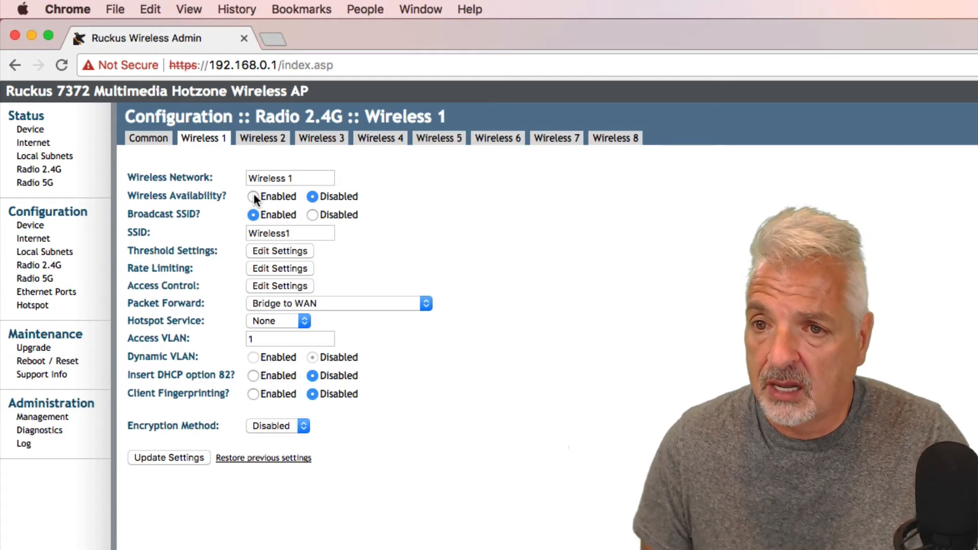
- Enable Wireless 1 (SSID Wireless1, encryption disabled) and save its settings
left_click(254, 197)
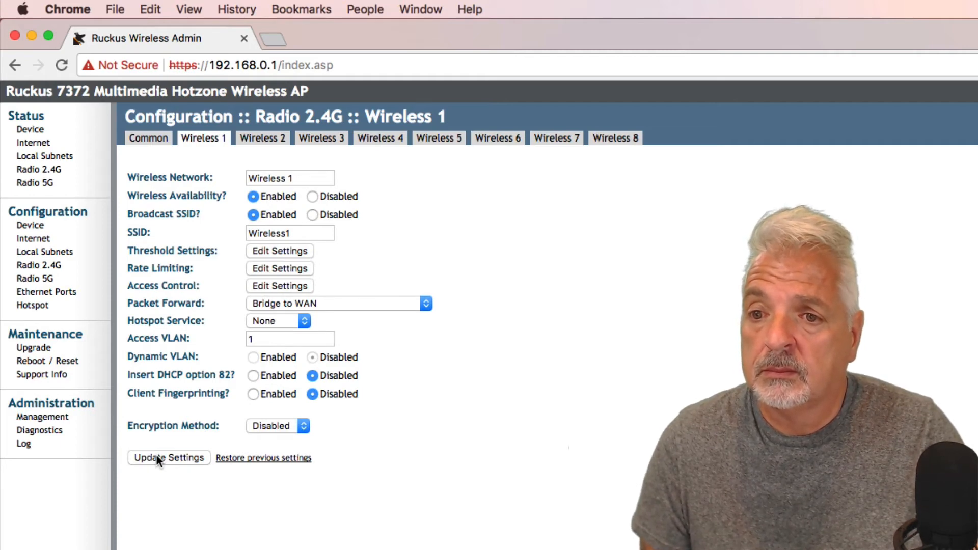
left_click(168, 457)
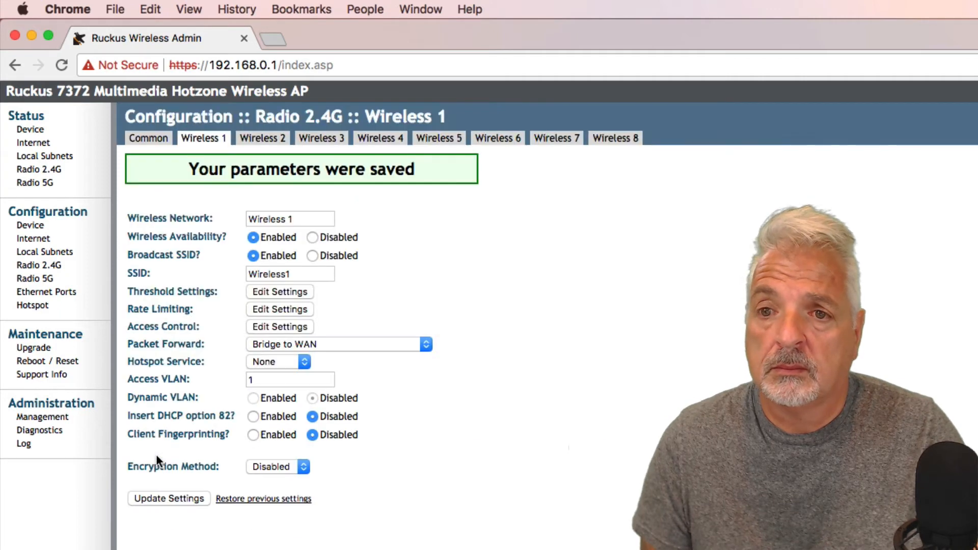
mouse_move(585, 245)
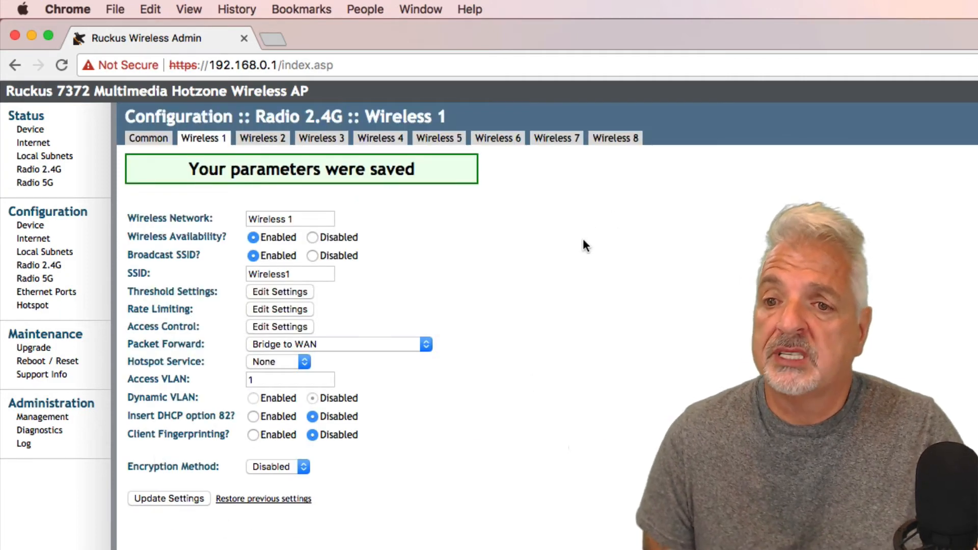
mouse_move(575, 268)
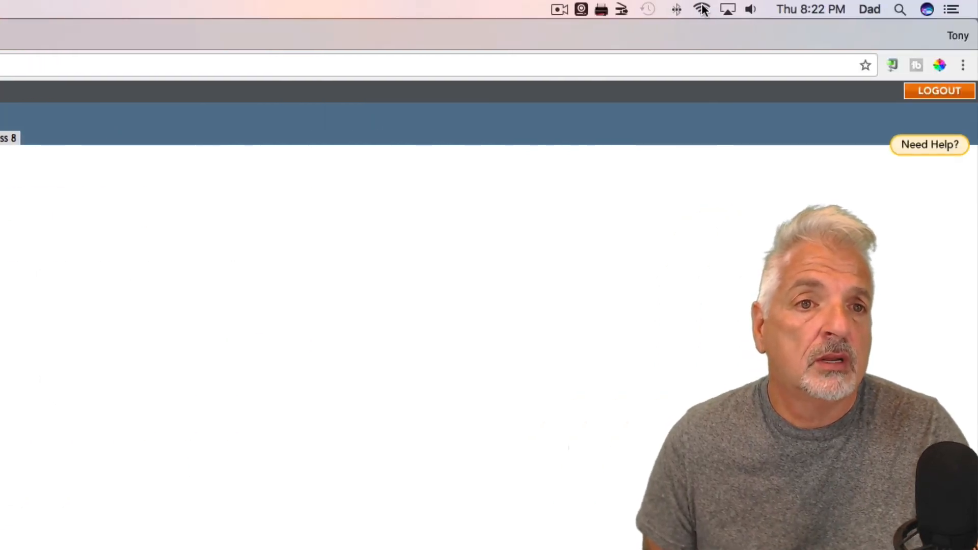
left_click(702, 8)
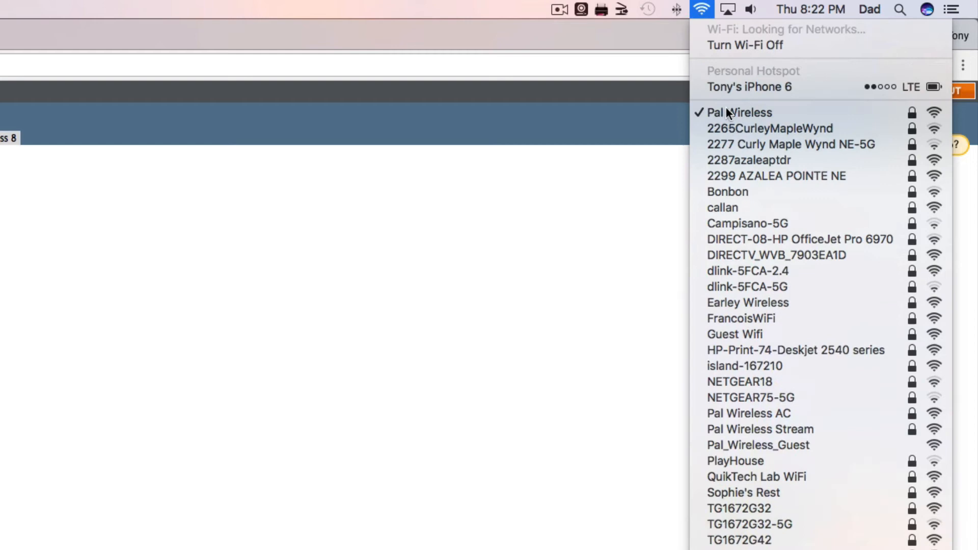
scroll("down", 3)
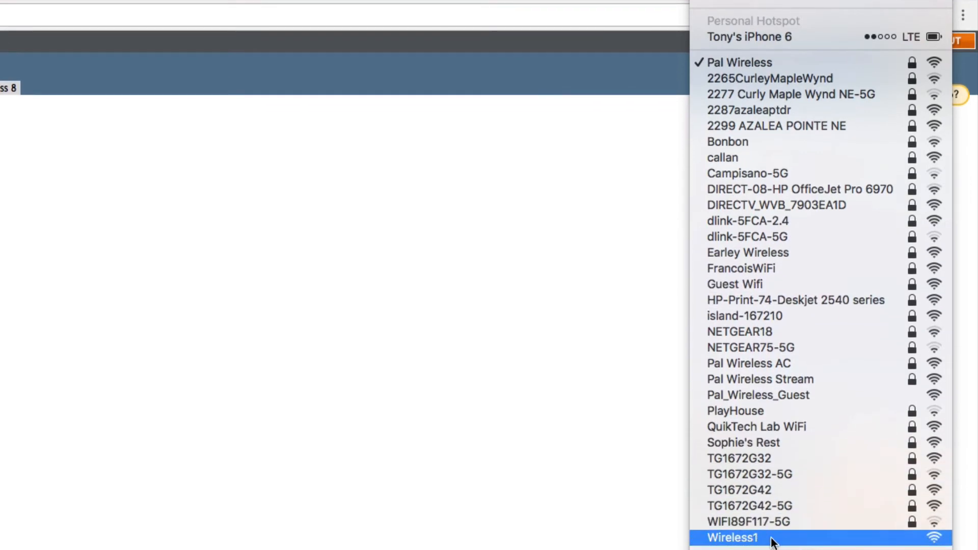
mouse_move(761, 541)
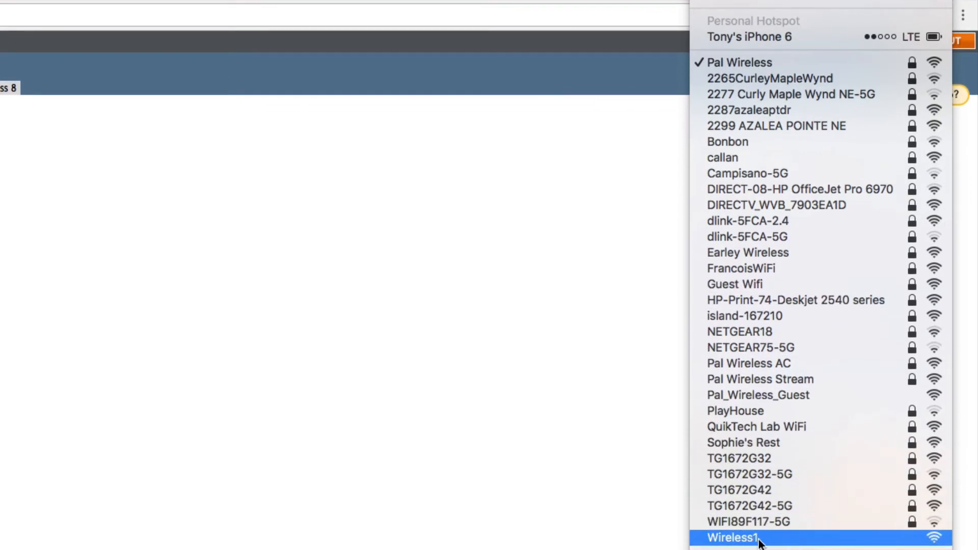
mouse_move(897, 542)
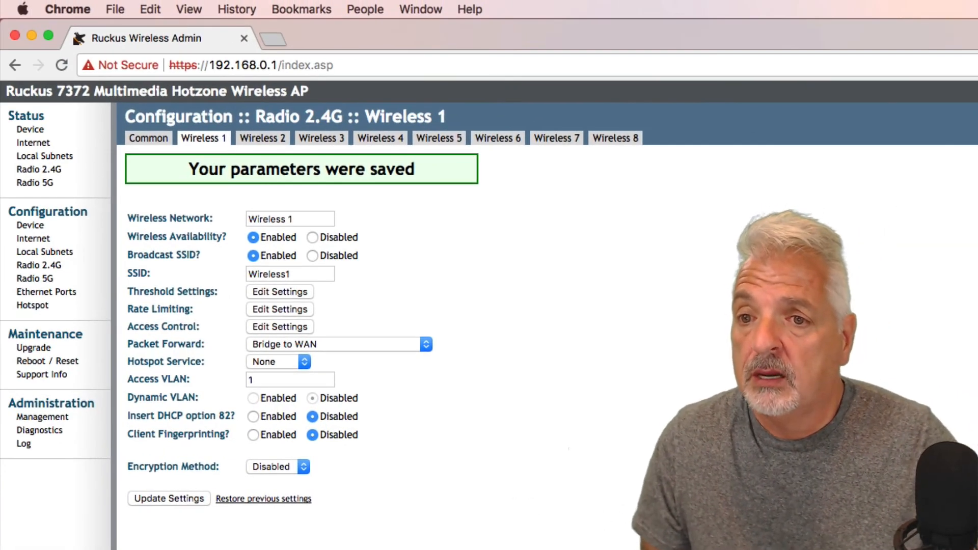
mouse_move(219, 350)
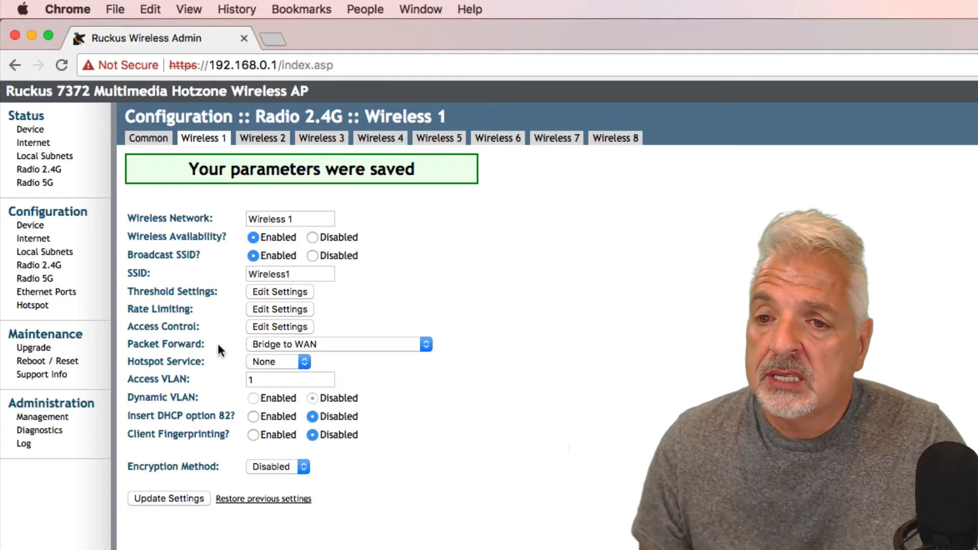
mouse_move(192, 367)
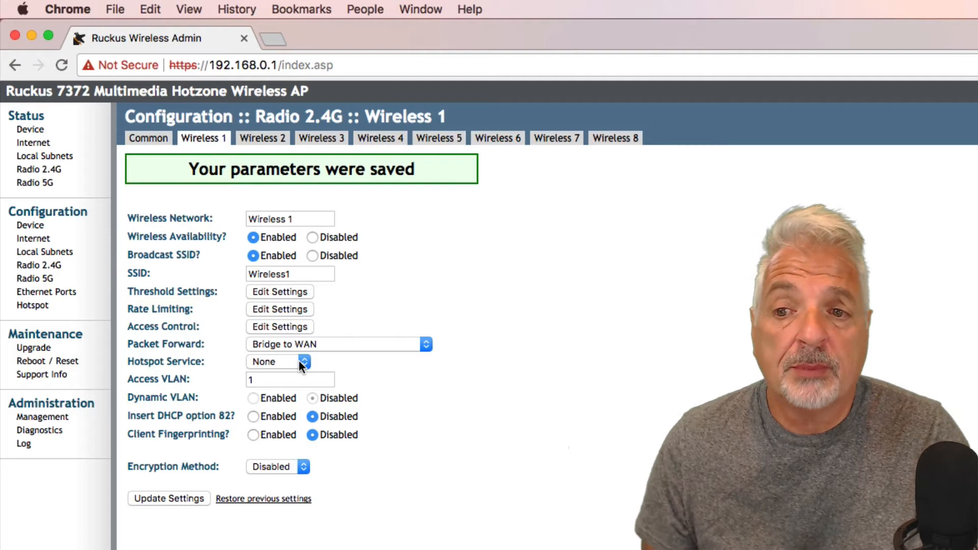
- Select the Access VLAN value, then step through the Wireless 2 to Wireless 8 tabs
left_click(290, 379)
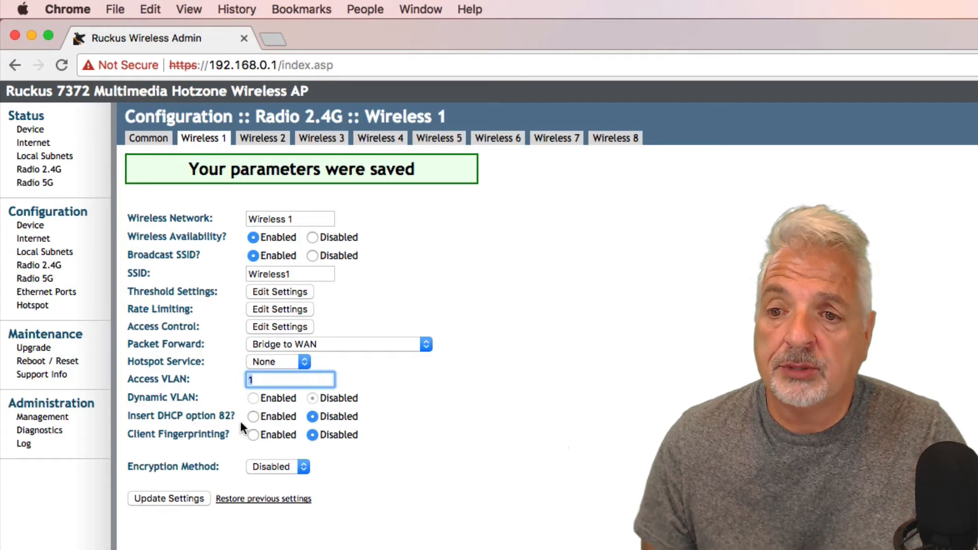
mouse_move(434, 491)
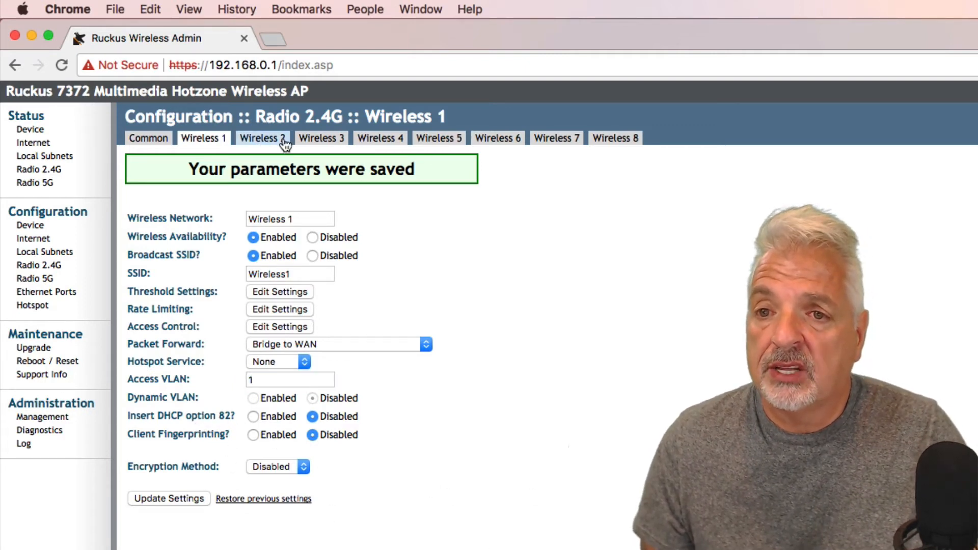
left_click(261, 139)
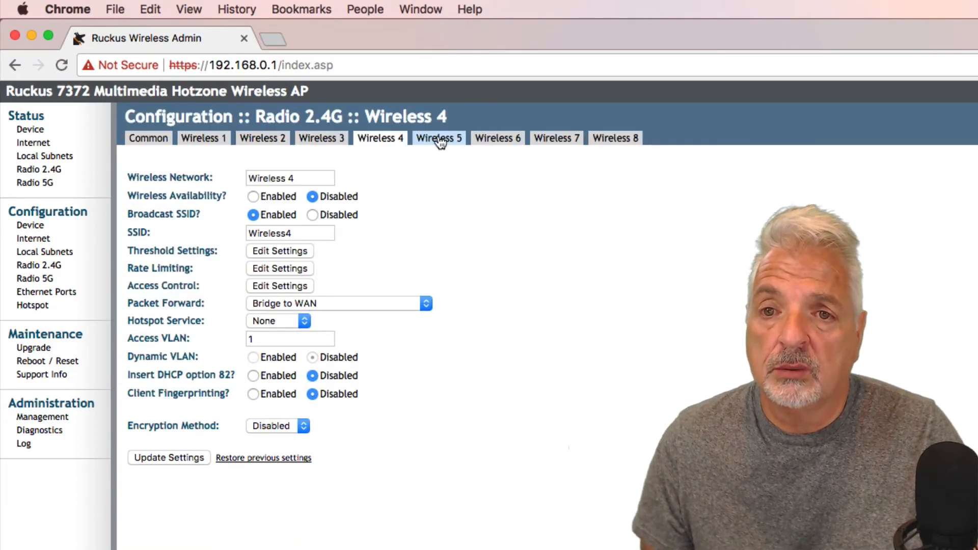
left_click(497, 138)
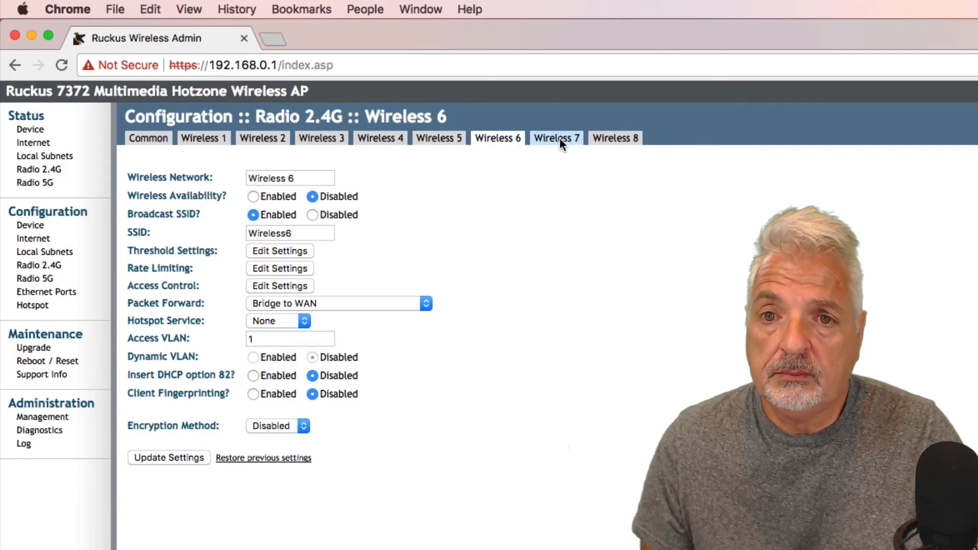
left_click(614, 138)
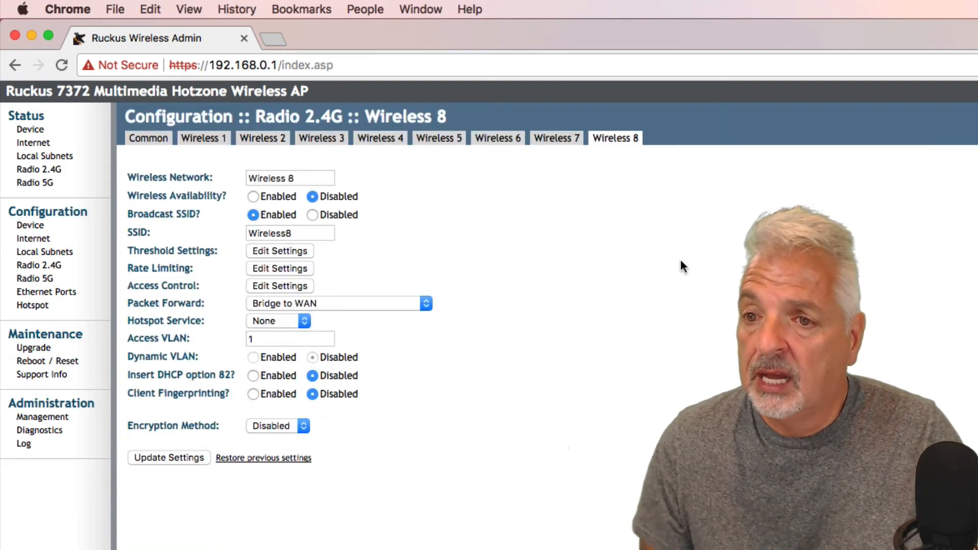
mouse_move(679, 263)
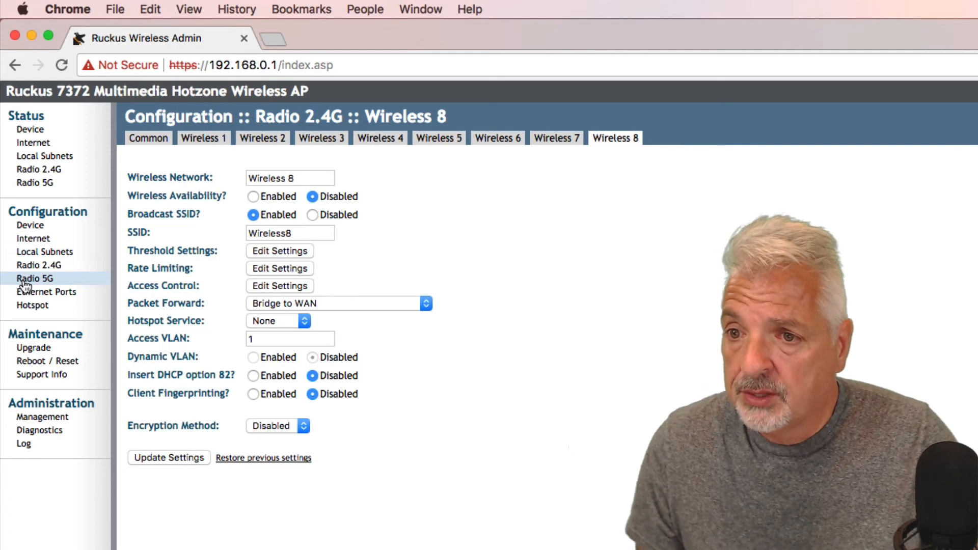
- Show the 5G radio's Wireless9 network page, disabled with no encryption
left_click(35, 278)
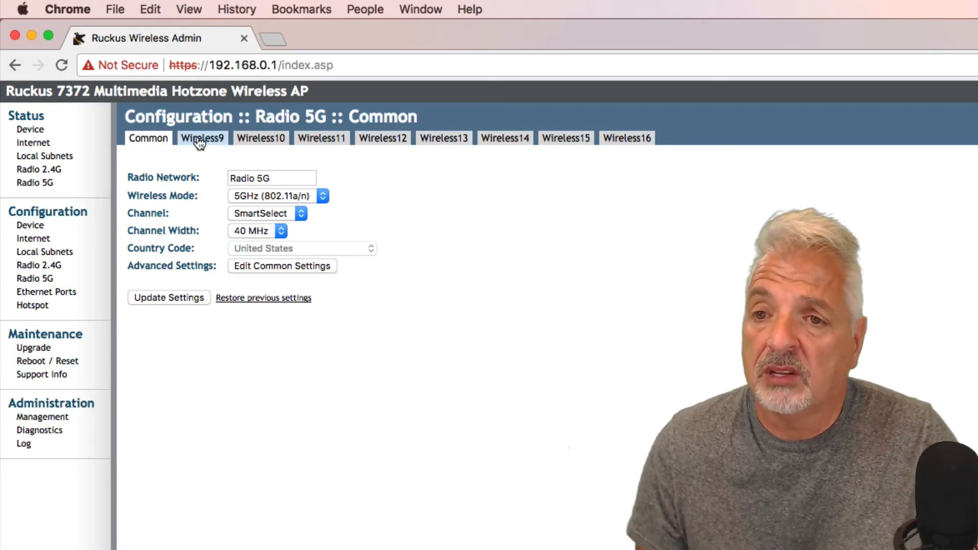
left_click(202, 138)
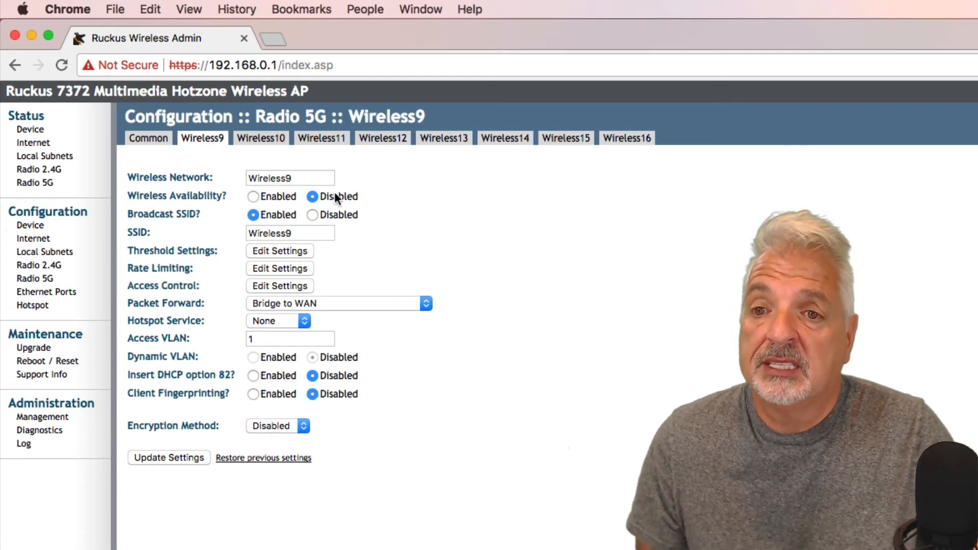
mouse_move(495, 339)
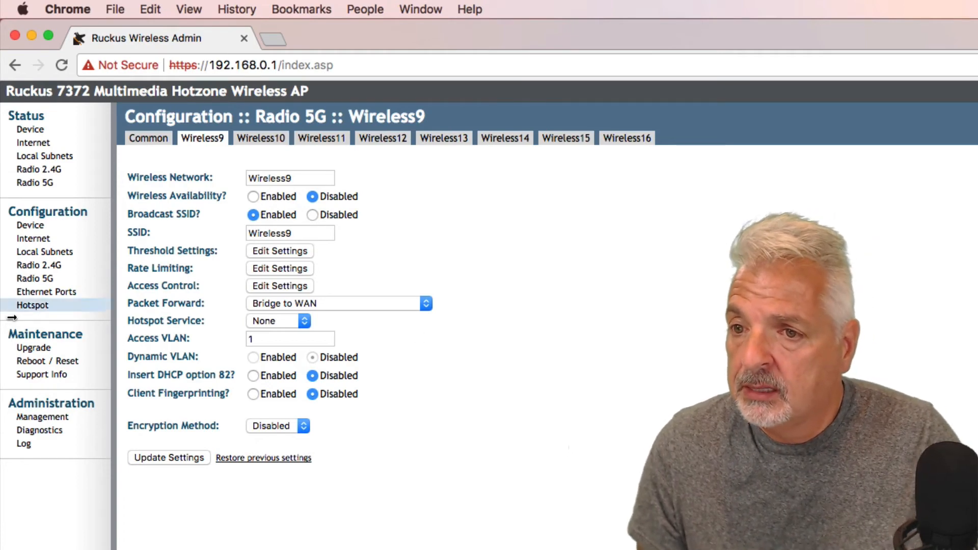
- Review Ethernet Ports and the disabled Hotspot service, then view the firmware Upgrade page
left_click(45, 291)
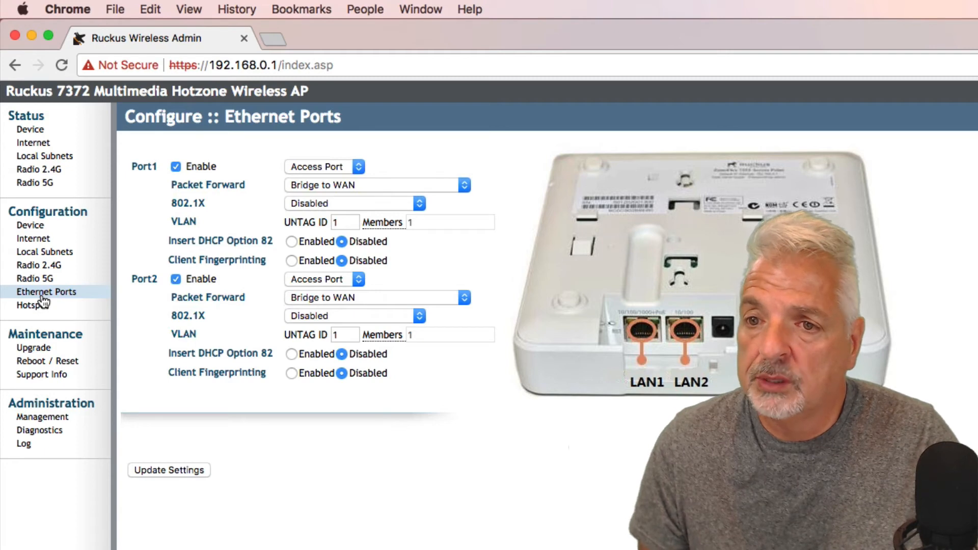
mouse_move(32, 305)
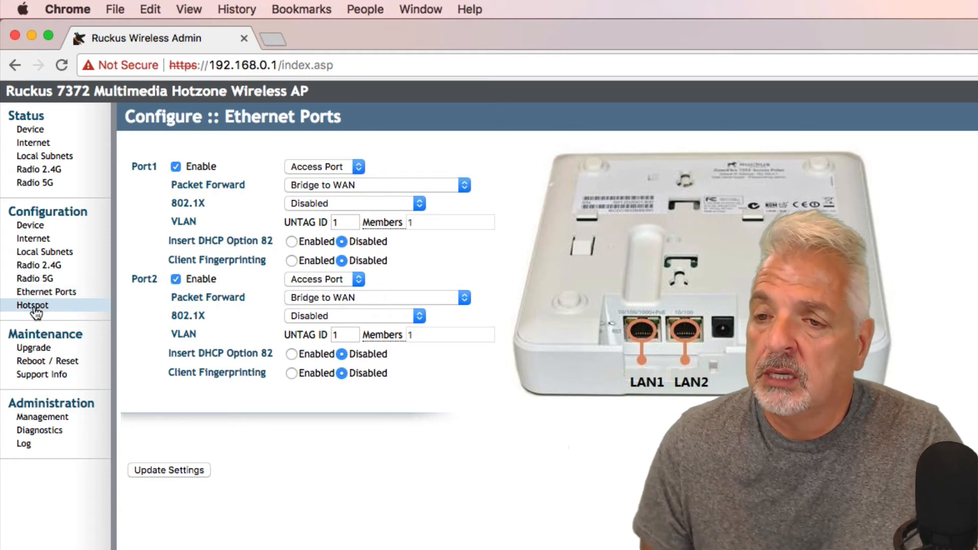
left_click(32, 305)
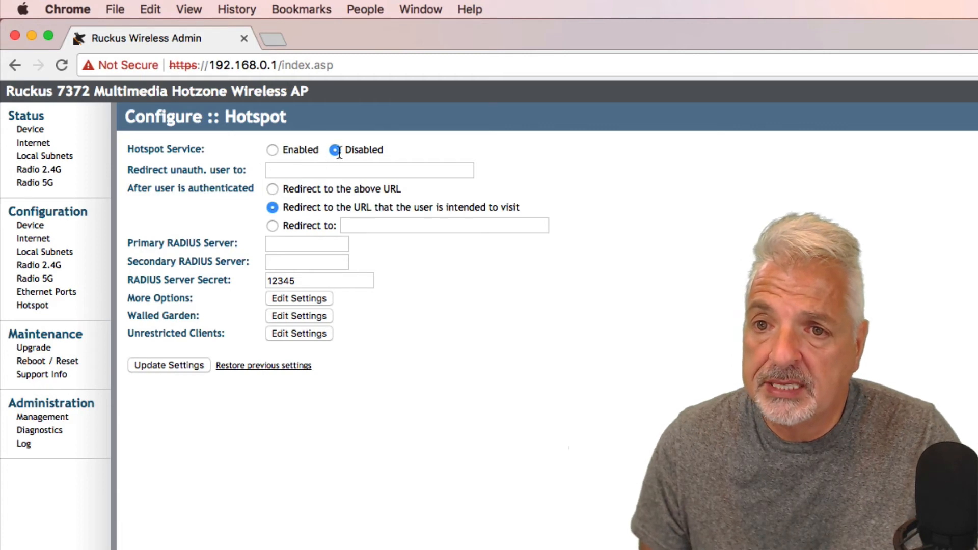
mouse_move(582, 311)
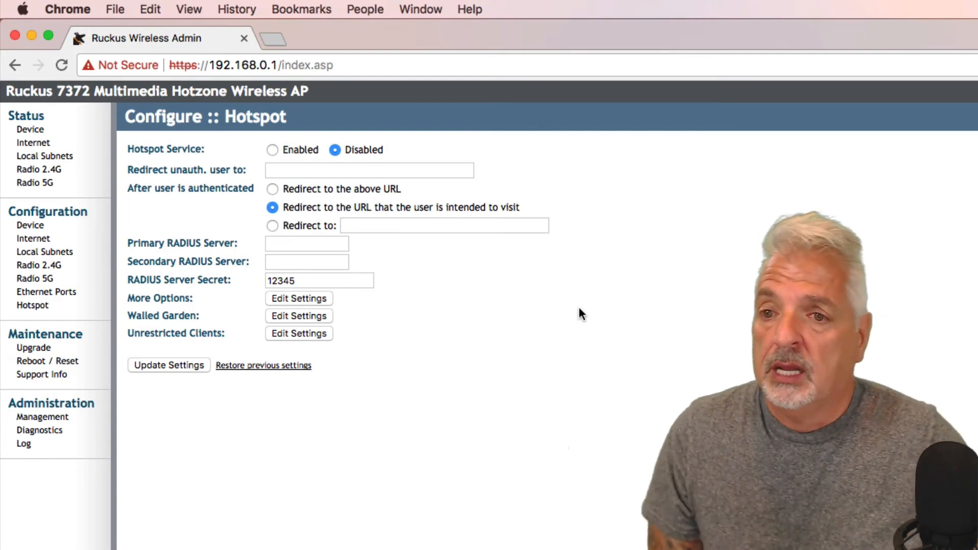
mouse_move(369, 297)
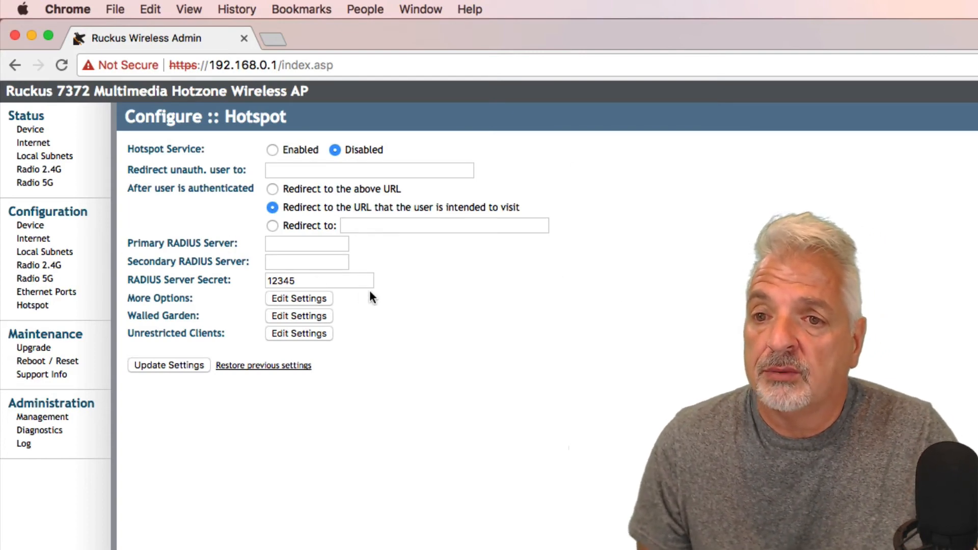
mouse_move(454, 347)
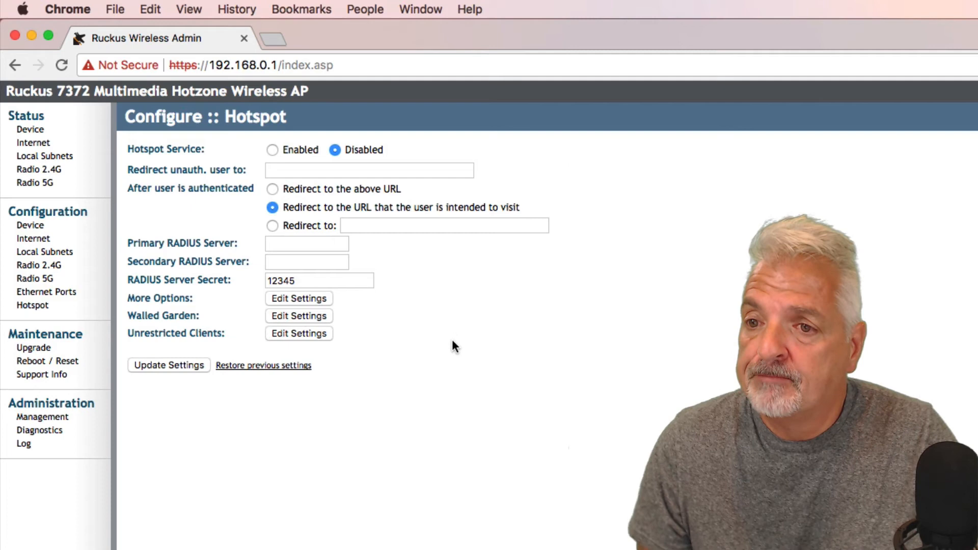
left_click(33, 347)
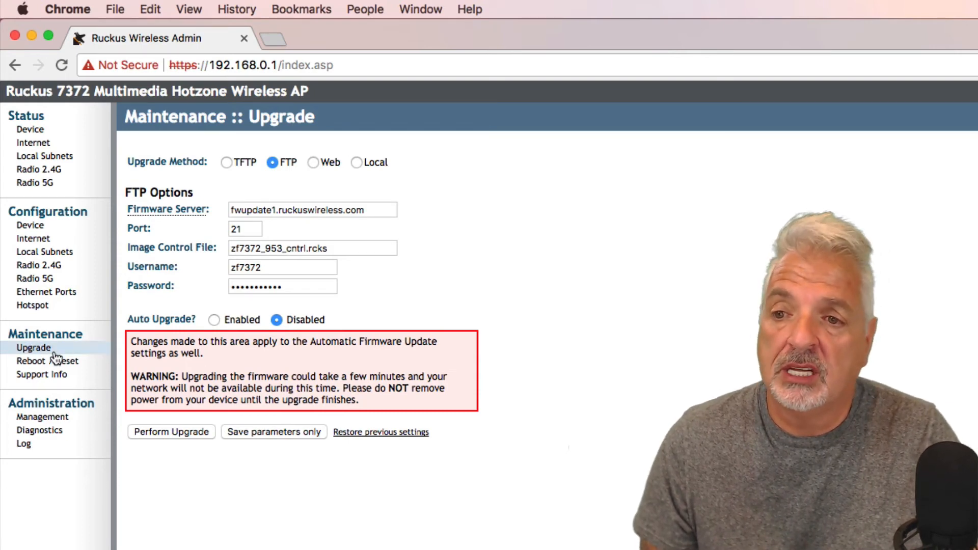
left_click(42, 417)
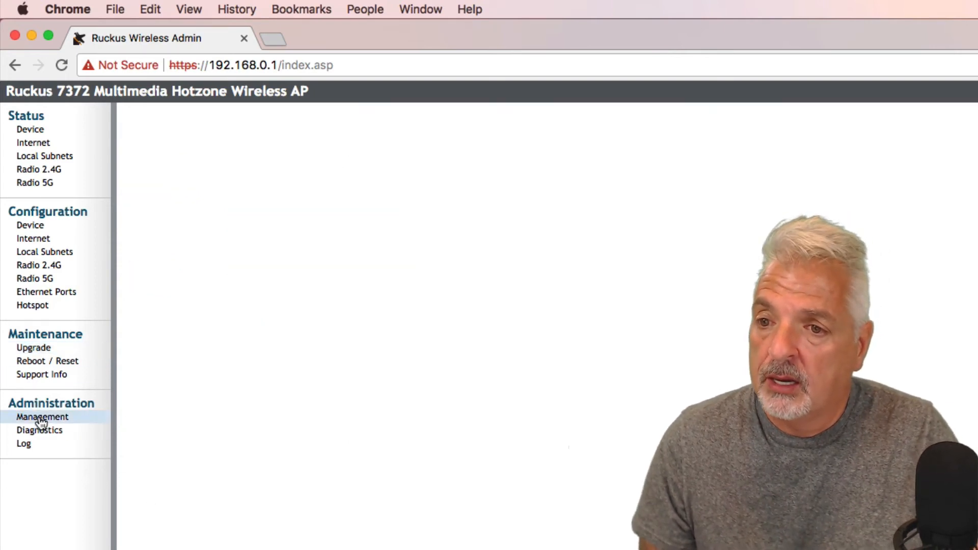
left_click(42, 417)
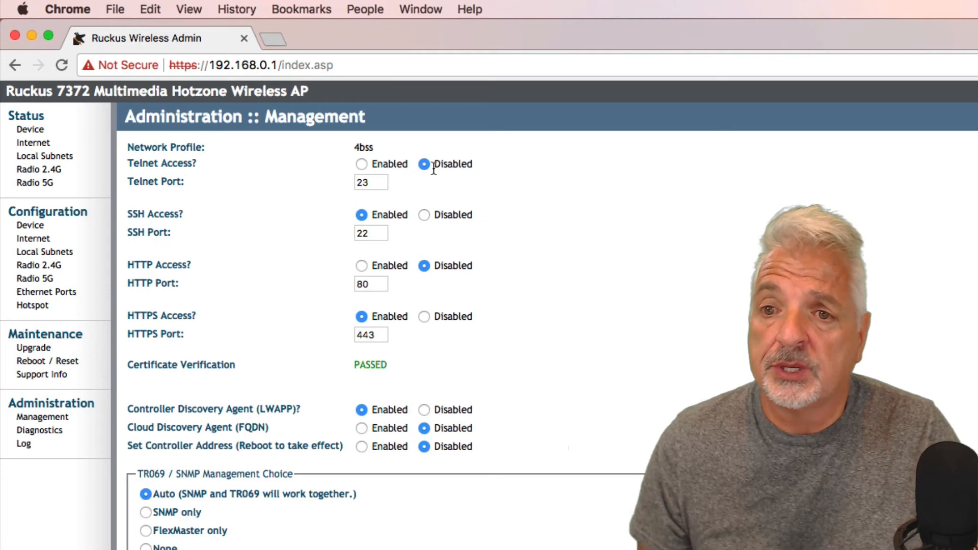
mouse_move(395, 228)
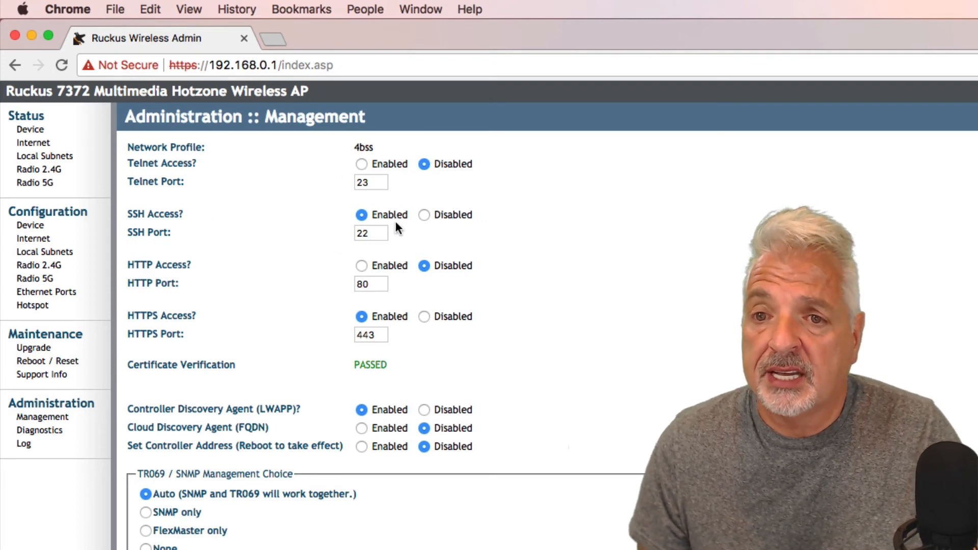
mouse_move(506, 303)
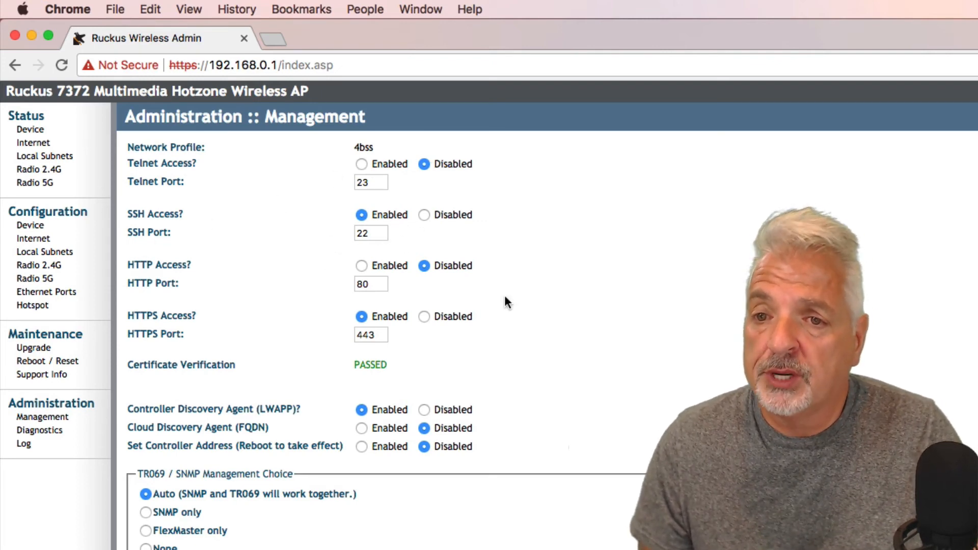
mouse_move(492, 283)
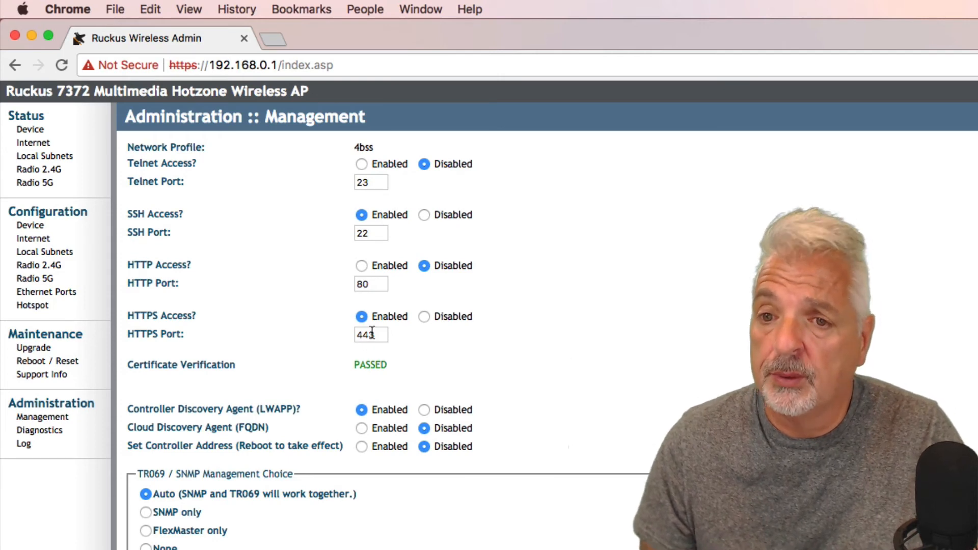
mouse_move(464, 366)
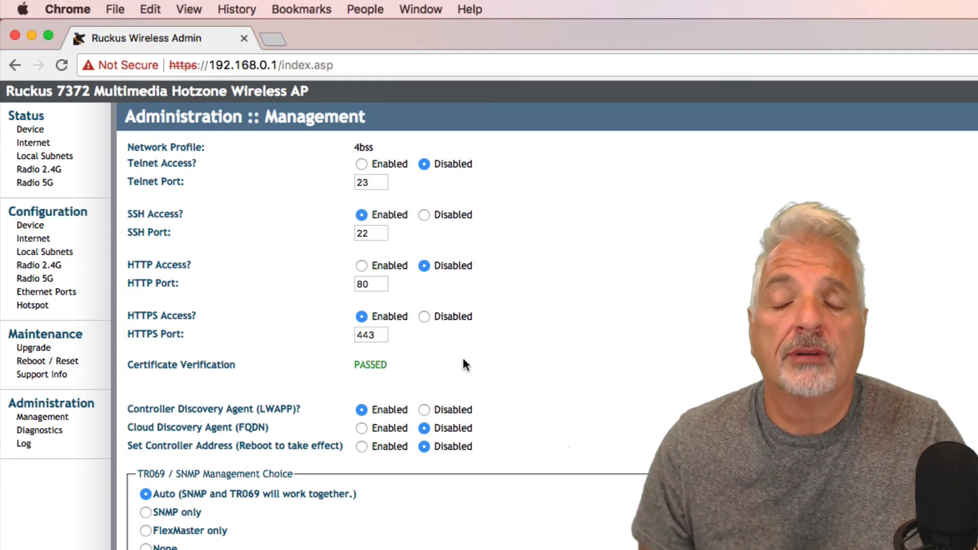
mouse_move(512, 389)
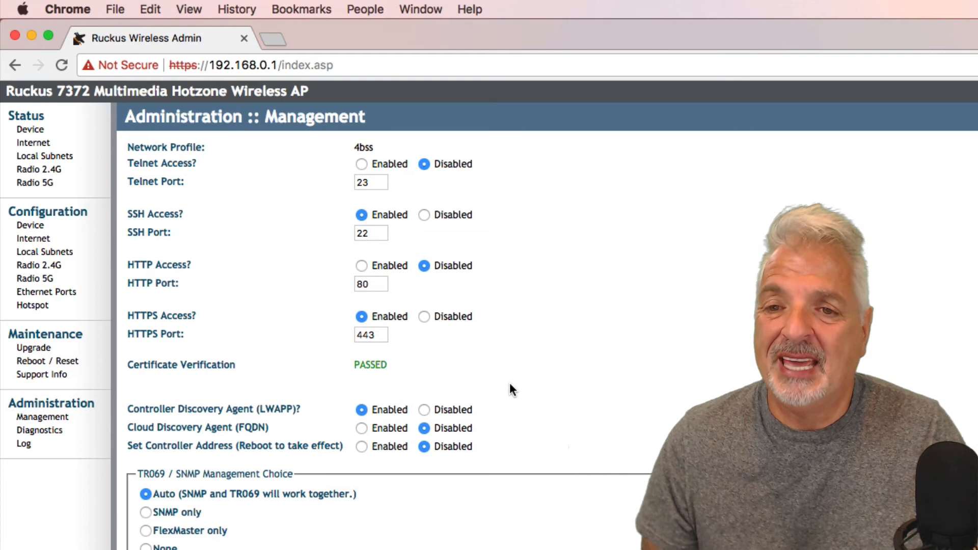
mouse_move(574, 385)
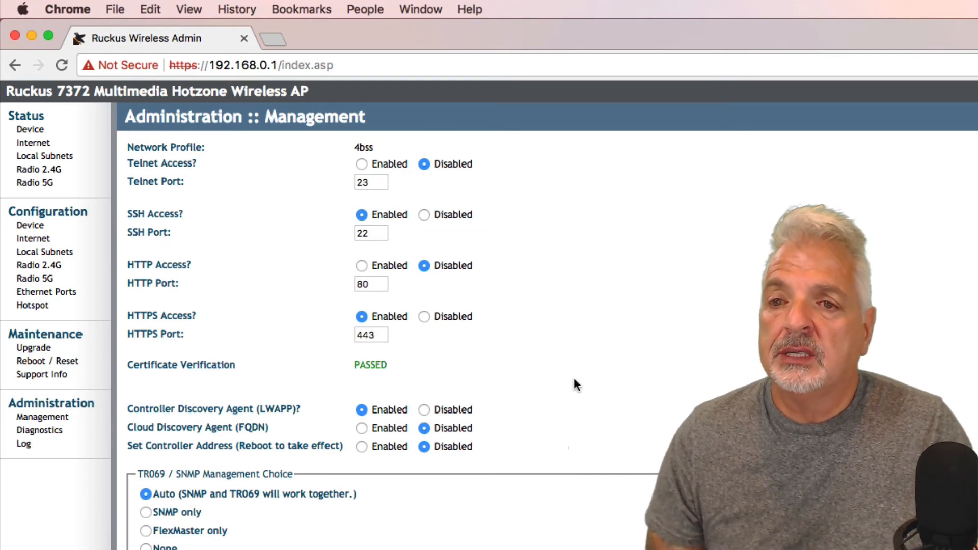
mouse_move(33, 238)
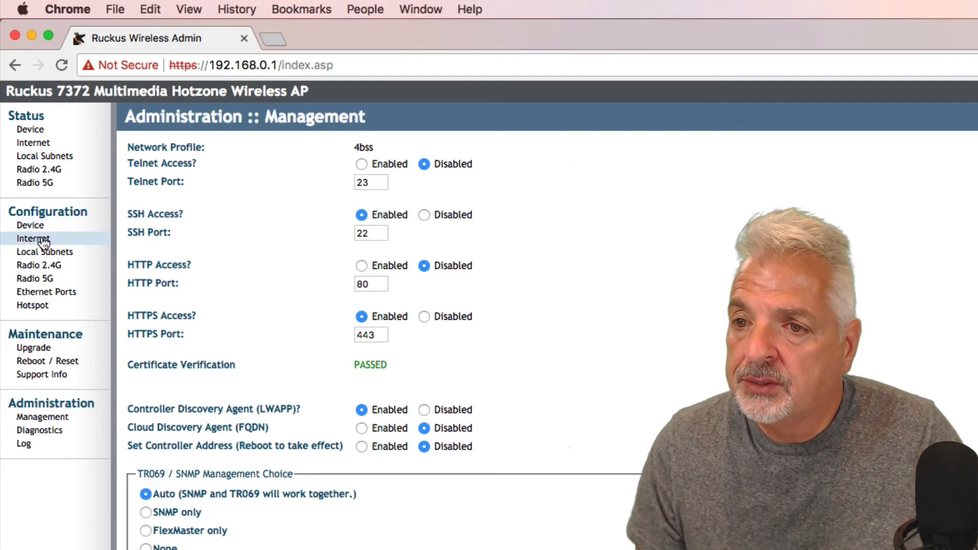
- Set a static IPv4 address of 192.168.100.20 with gateway 192.168.100.1, and save
left_click(34, 238)
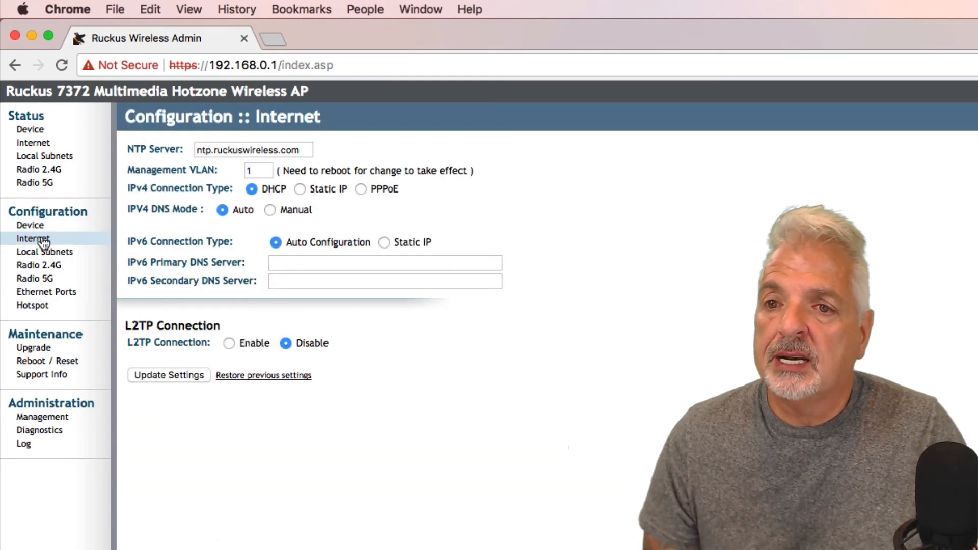
left_click(300, 189)
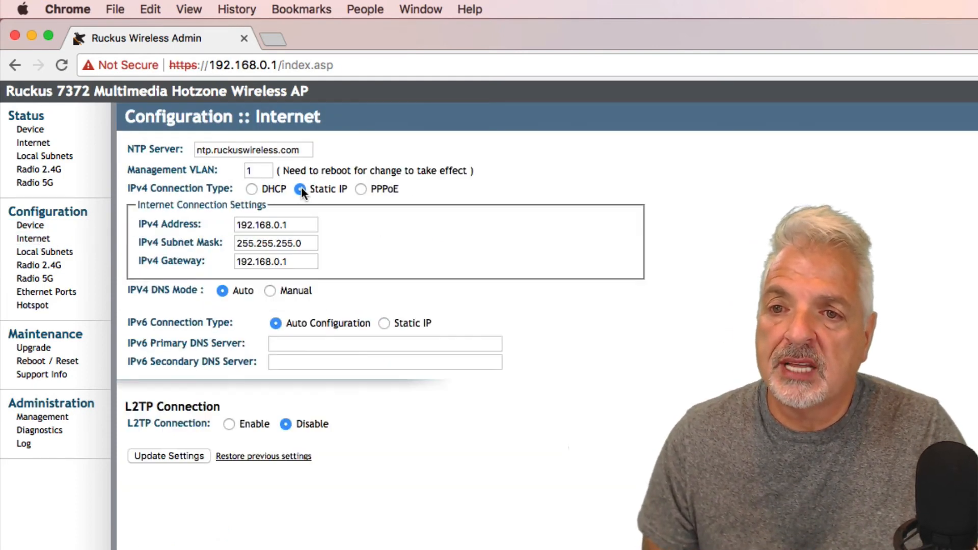
left_click(275, 224)
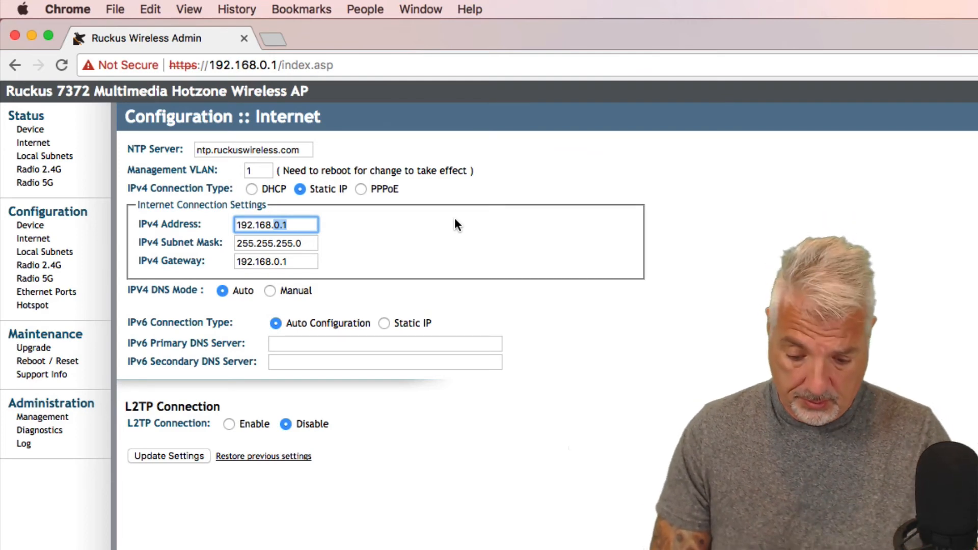
type("100")
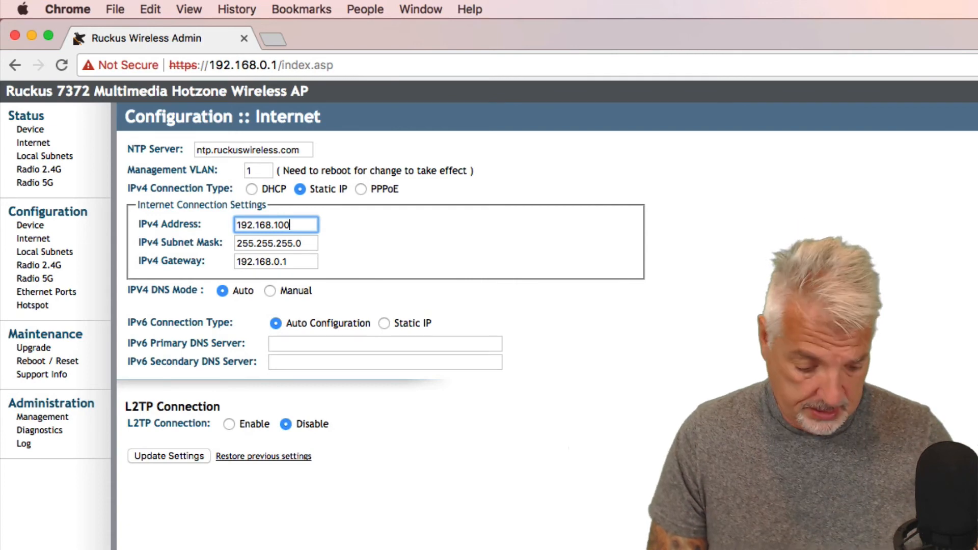
type(".")
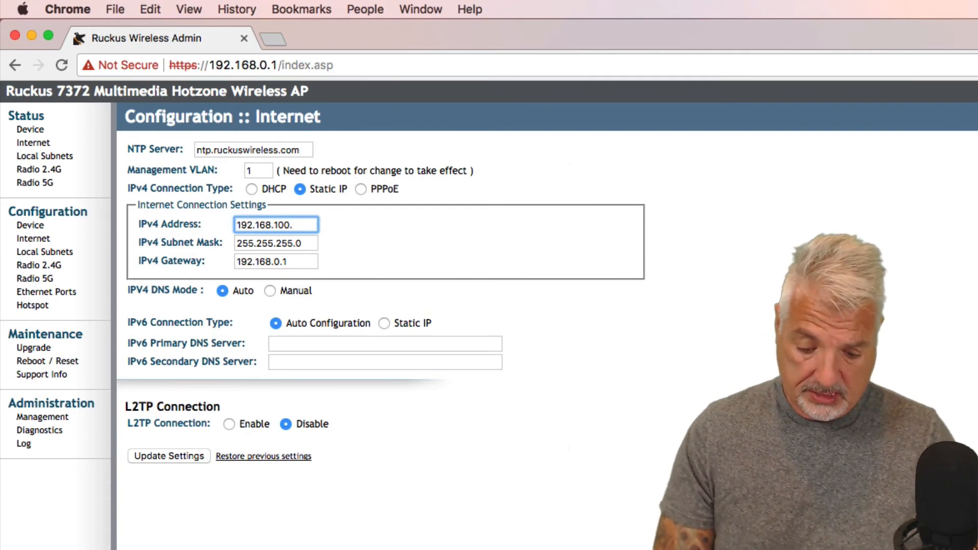
type("20")
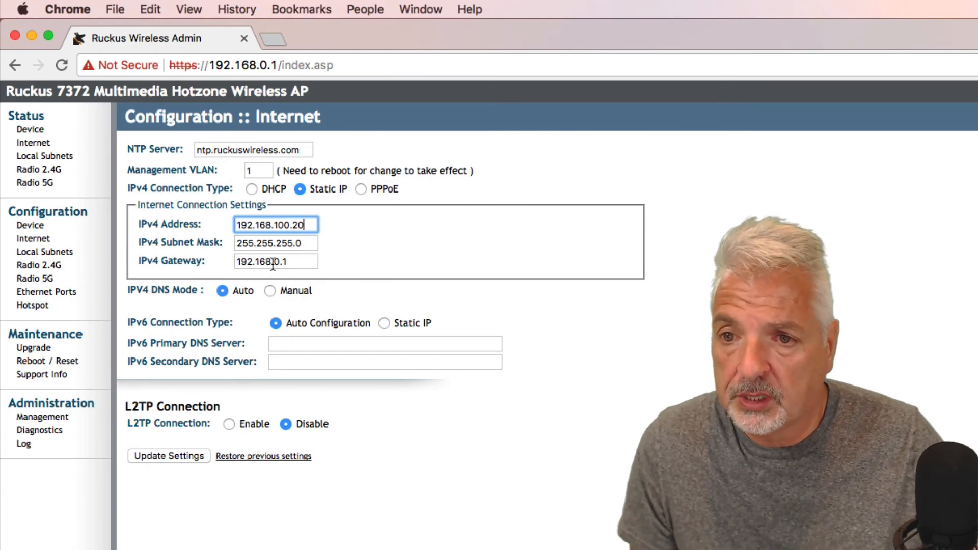
left_click(275, 261)
type("10")
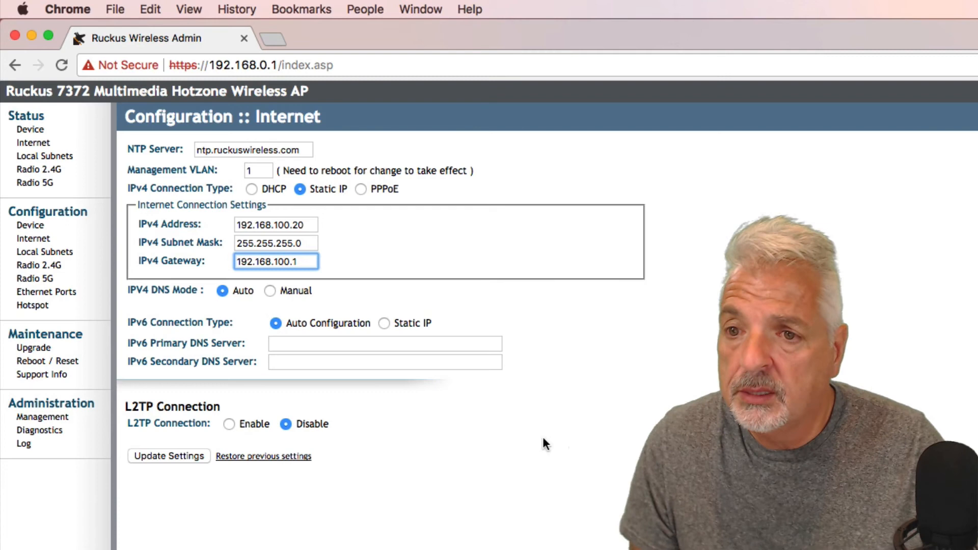
mouse_move(533, 436)
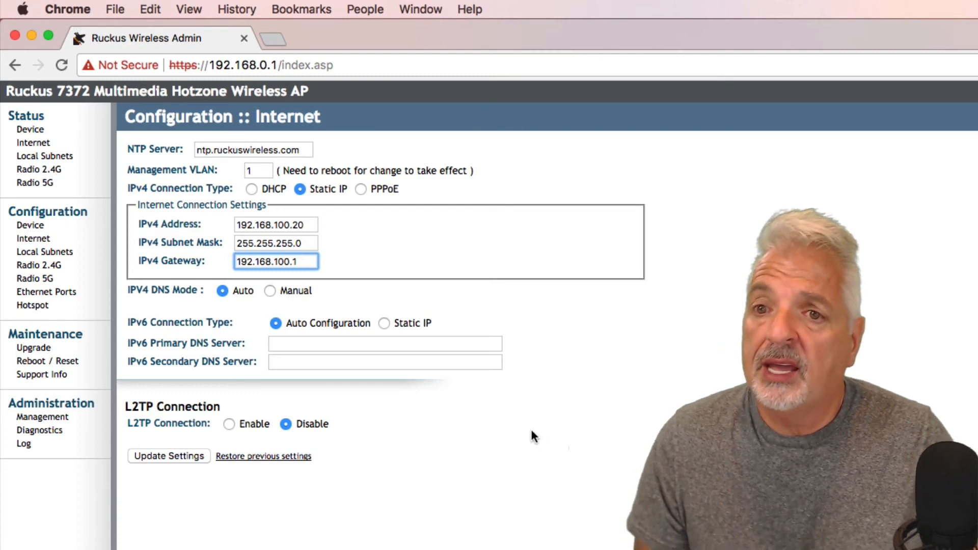
mouse_move(95, 540)
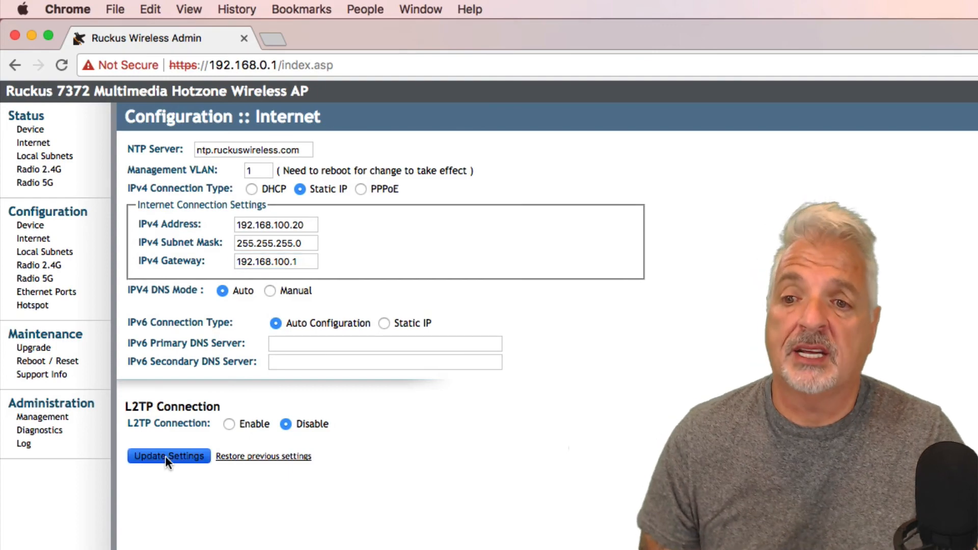
left_click(167, 456)
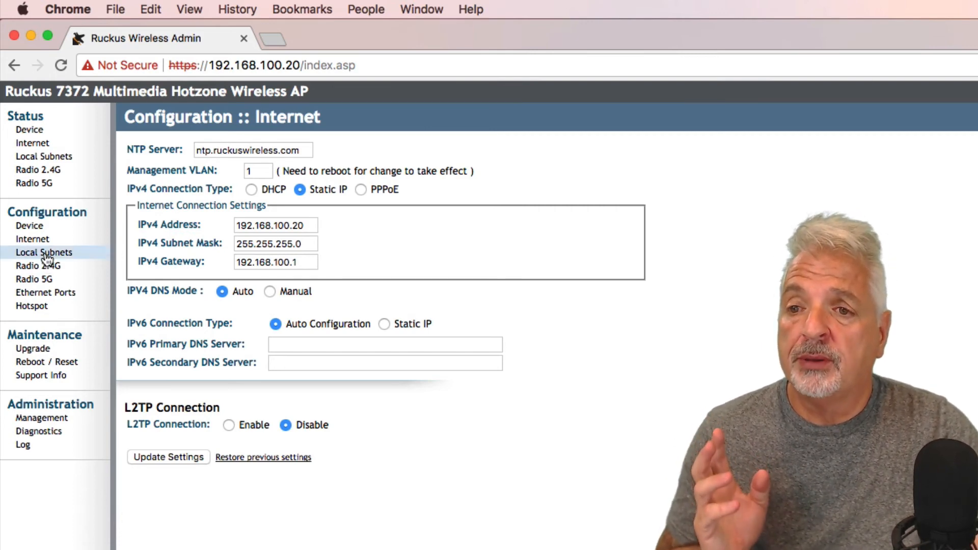
- Set Local Subnet 1 back to Disabled after viewing its 192.168.40.1 DHCP settings
left_click(43, 252)
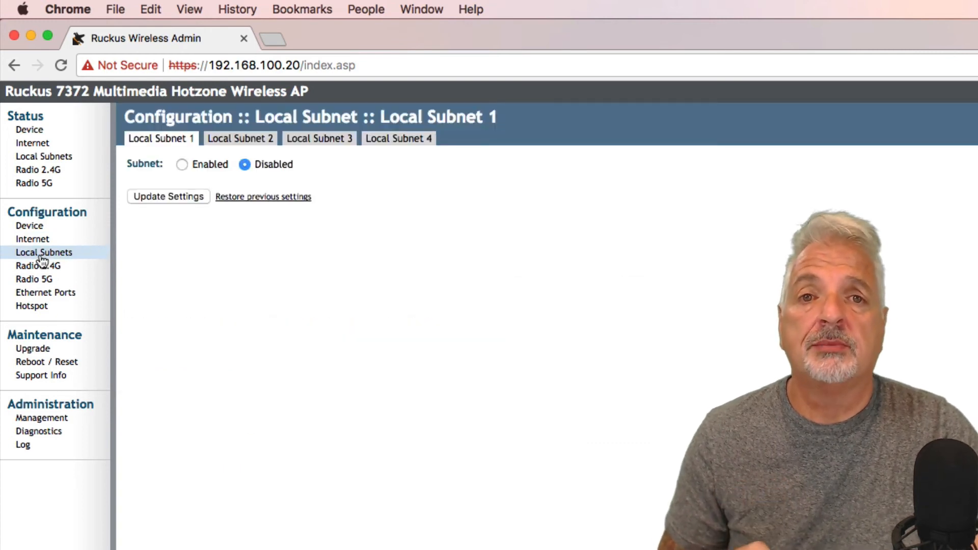
mouse_move(659, 312)
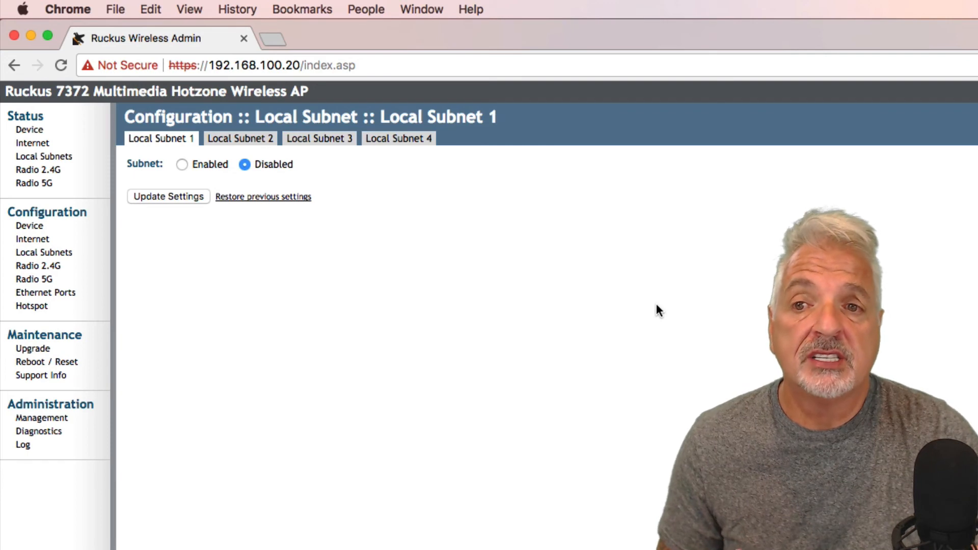
mouse_move(228, 241)
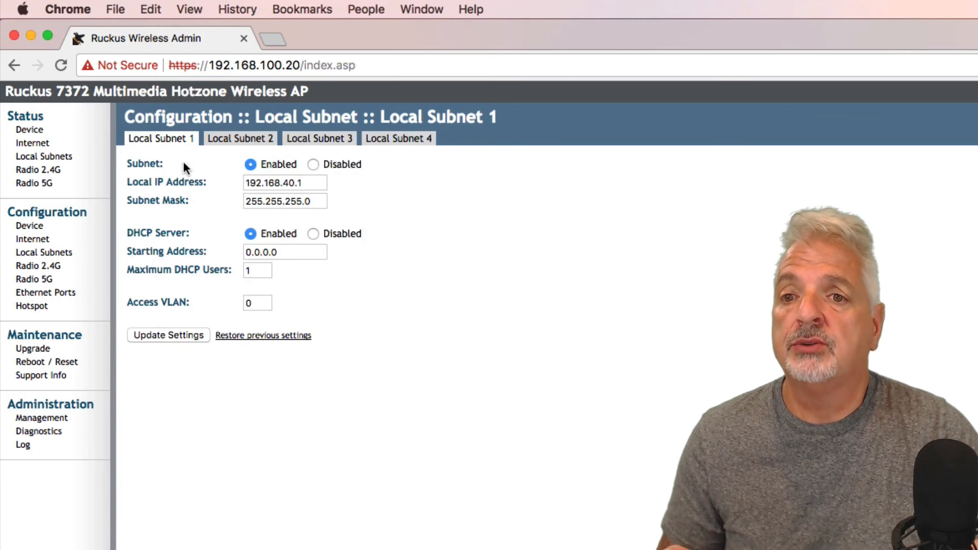
mouse_move(437, 429)
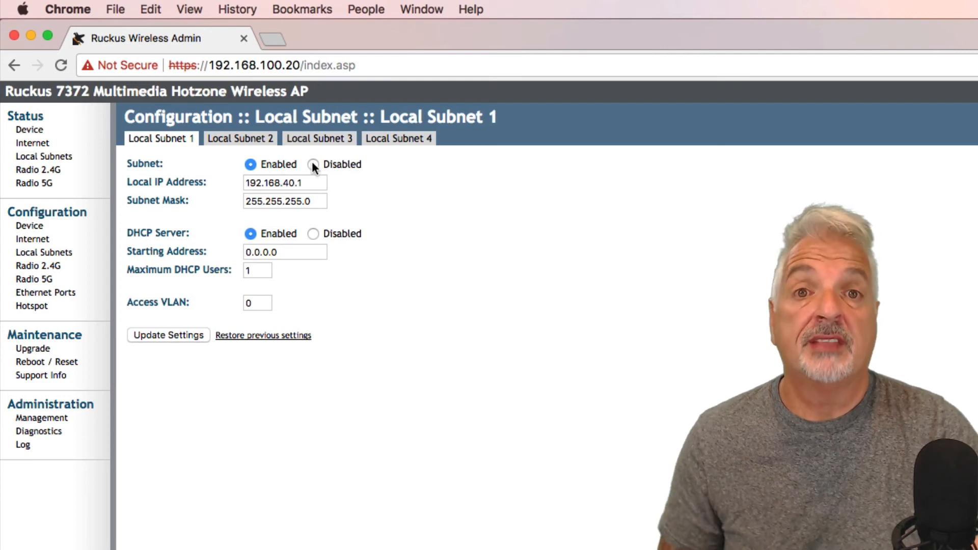
left_click(314, 164)
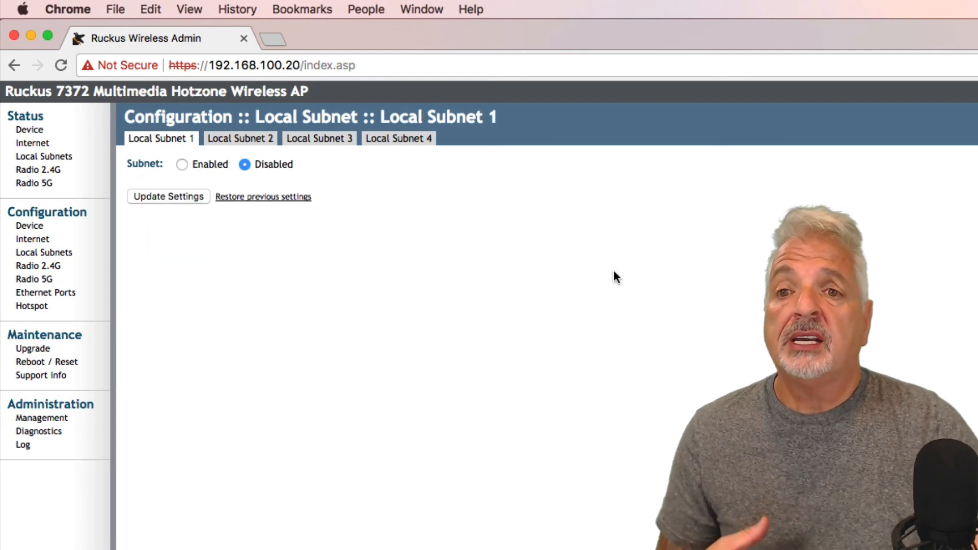
mouse_move(32, 142)
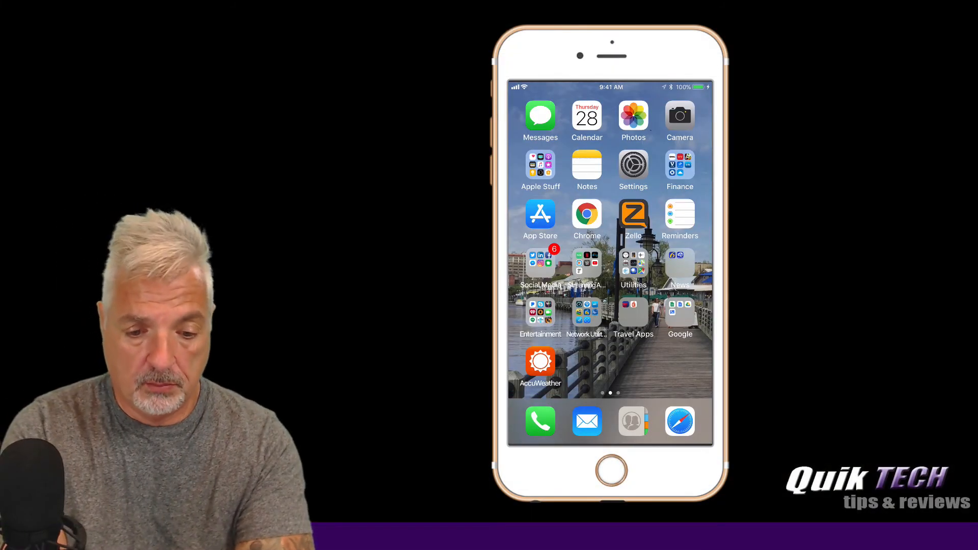
- Join the iPhone to the open Wireless1 Wi-Fi network
left_click(632, 165)
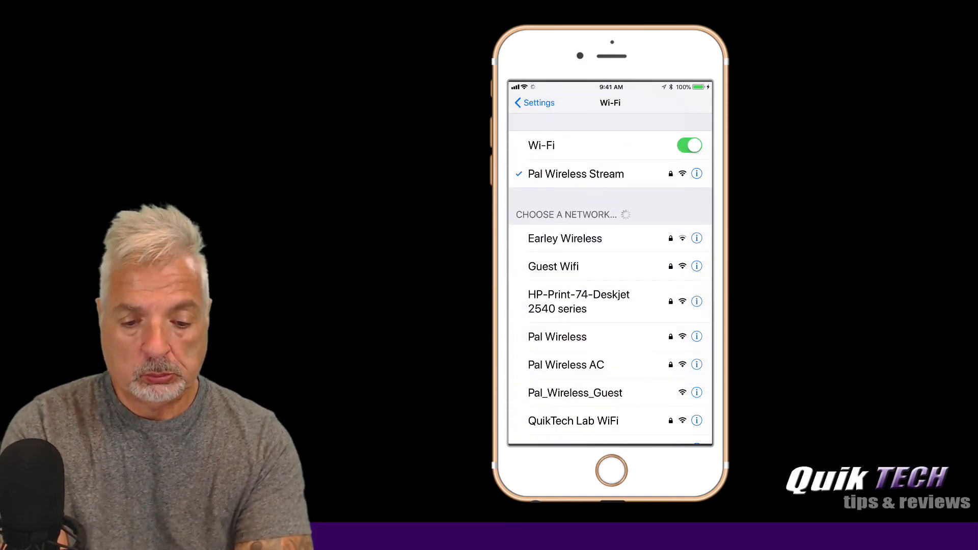
scroll("down", 3)
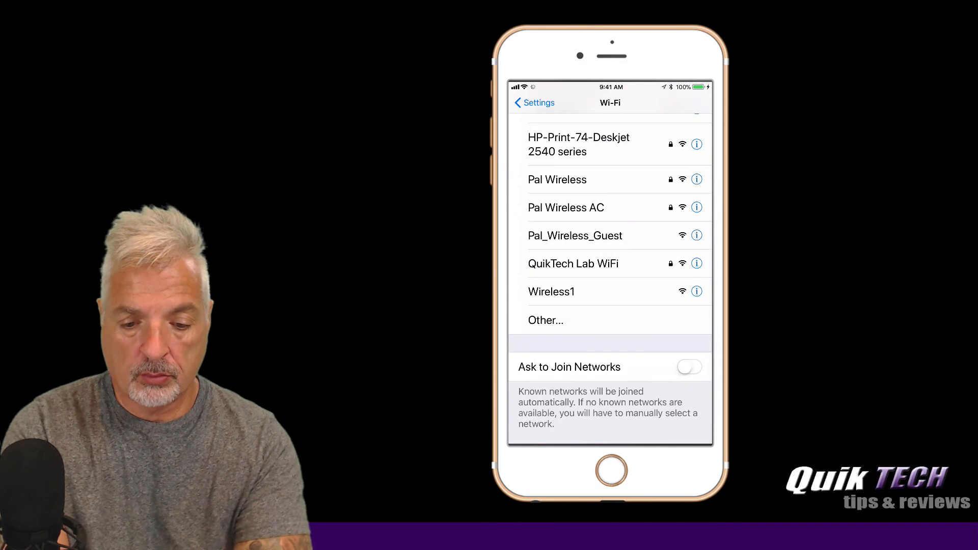
scroll("down", 3)
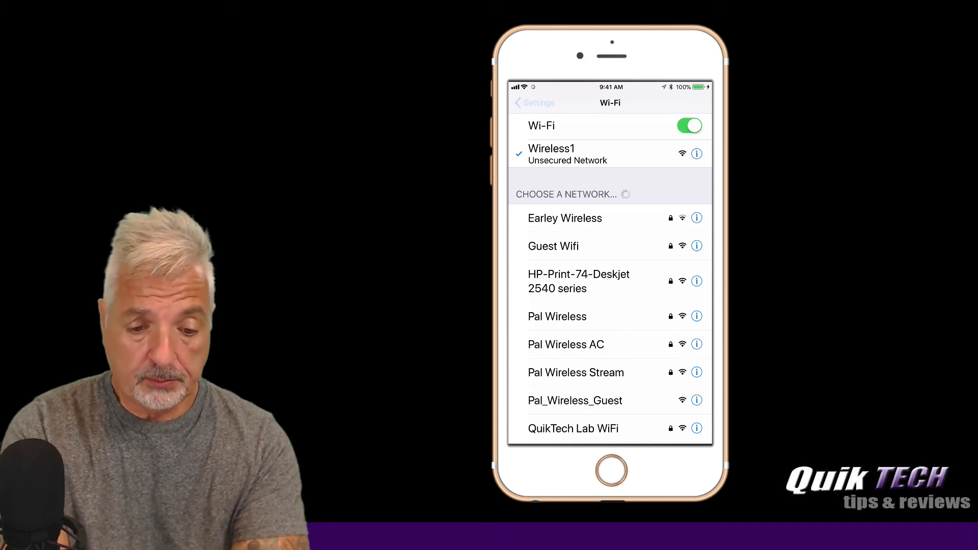
left_click(533, 103)
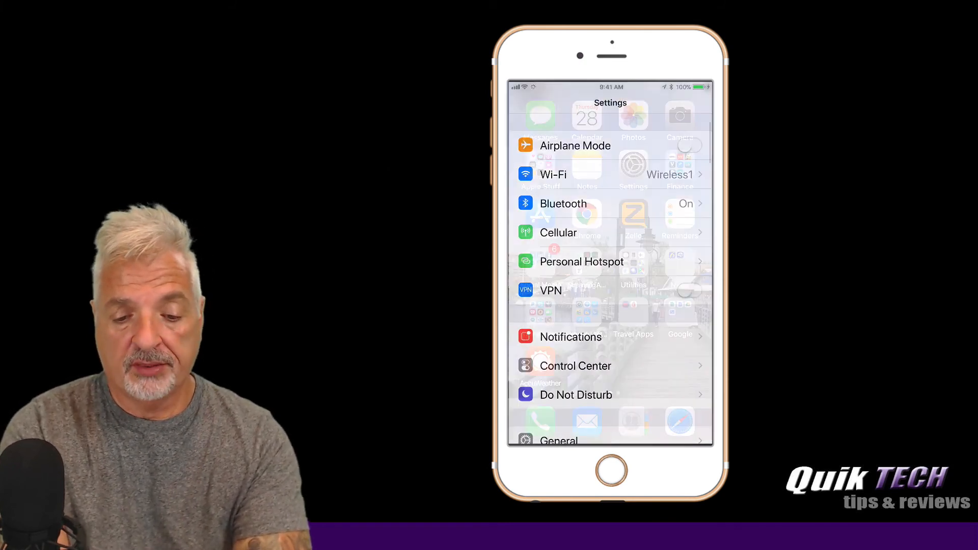
- Launch Speedtest and begin a test against the Ellerbe, NC server
left_click(610, 470)
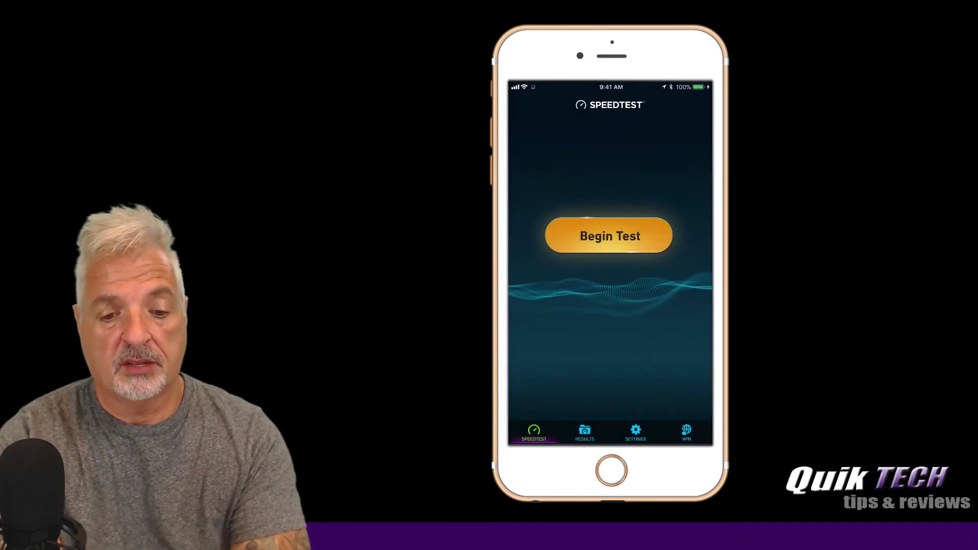
left_click(608, 235)
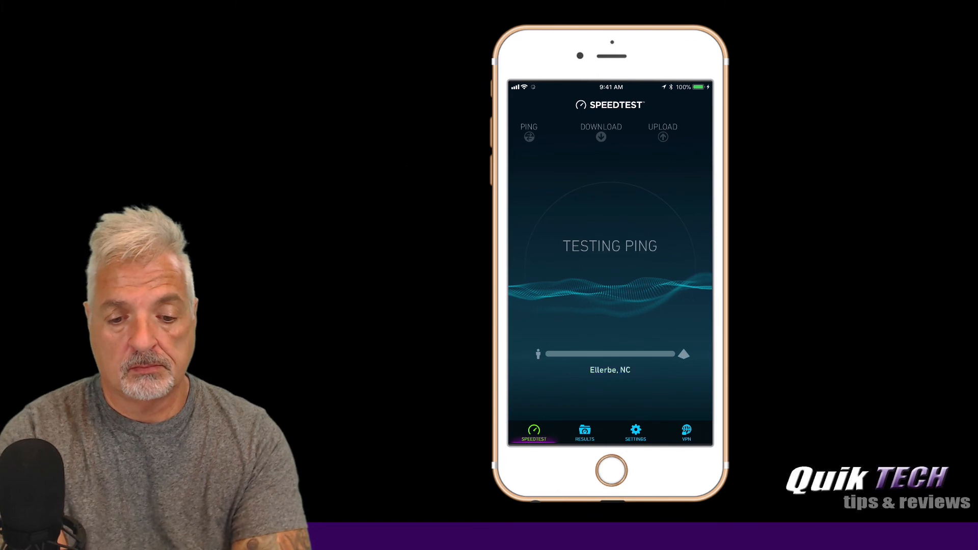